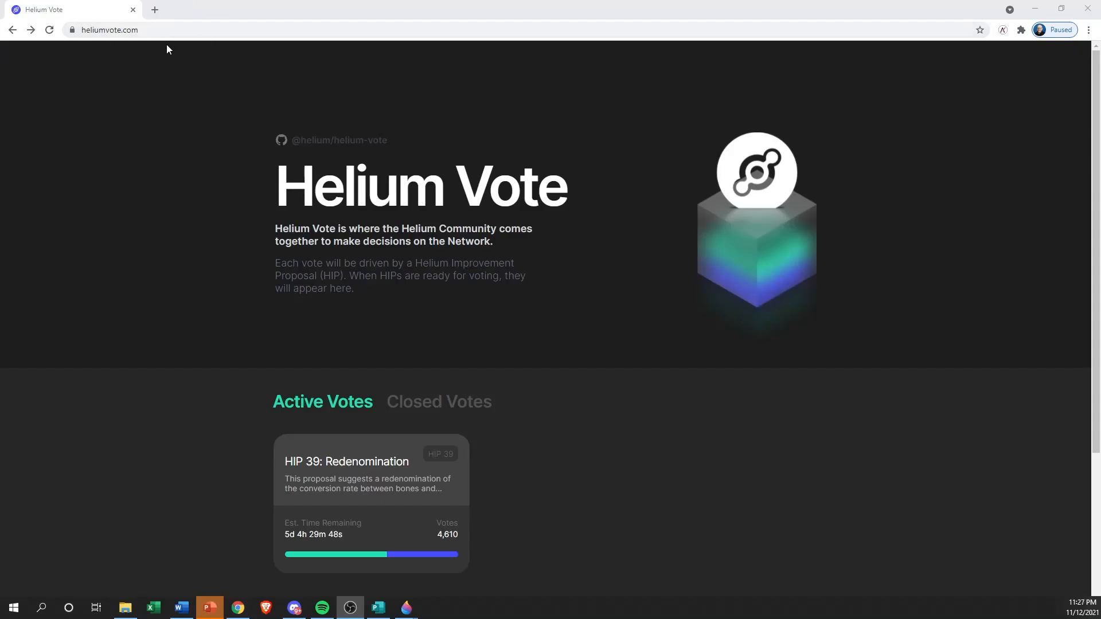
mouse_move(648, 363)
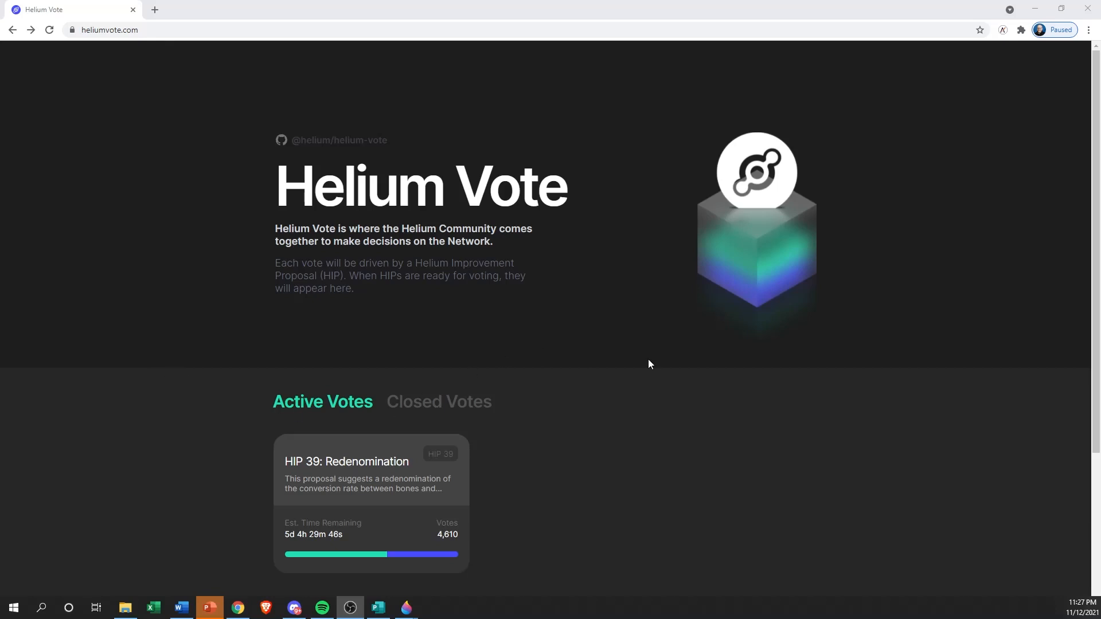
mouse_move(630, 527)
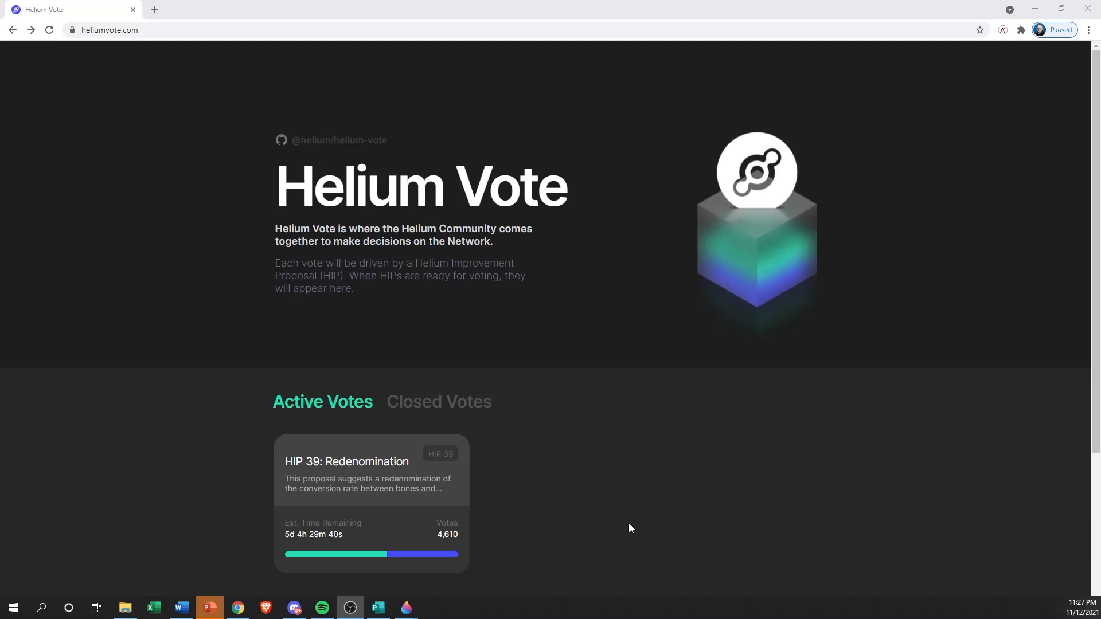
mouse_move(587, 500)
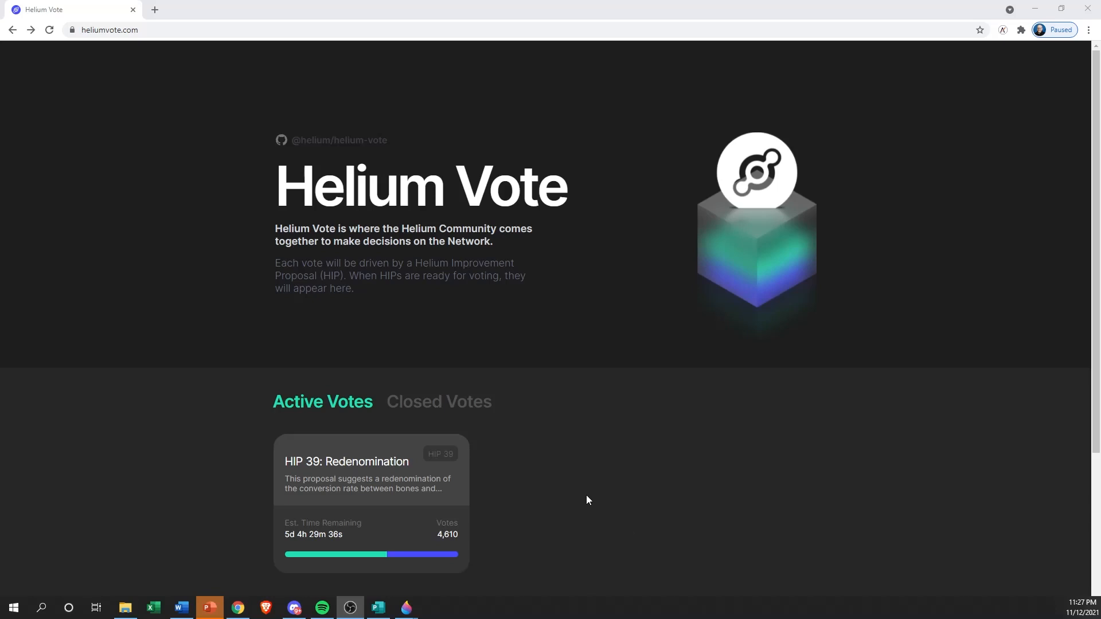
mouse_move(330, 474)
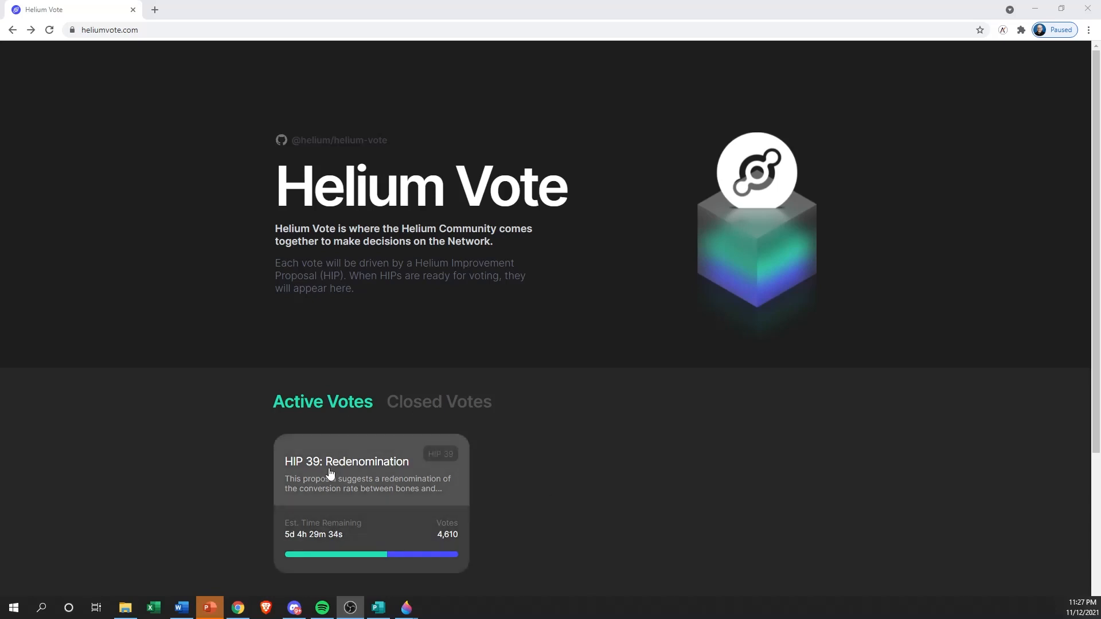
- Glance at closed votes, return to active votes, and open HIP 39's full proposal on GitHub
left_click(439, 401)
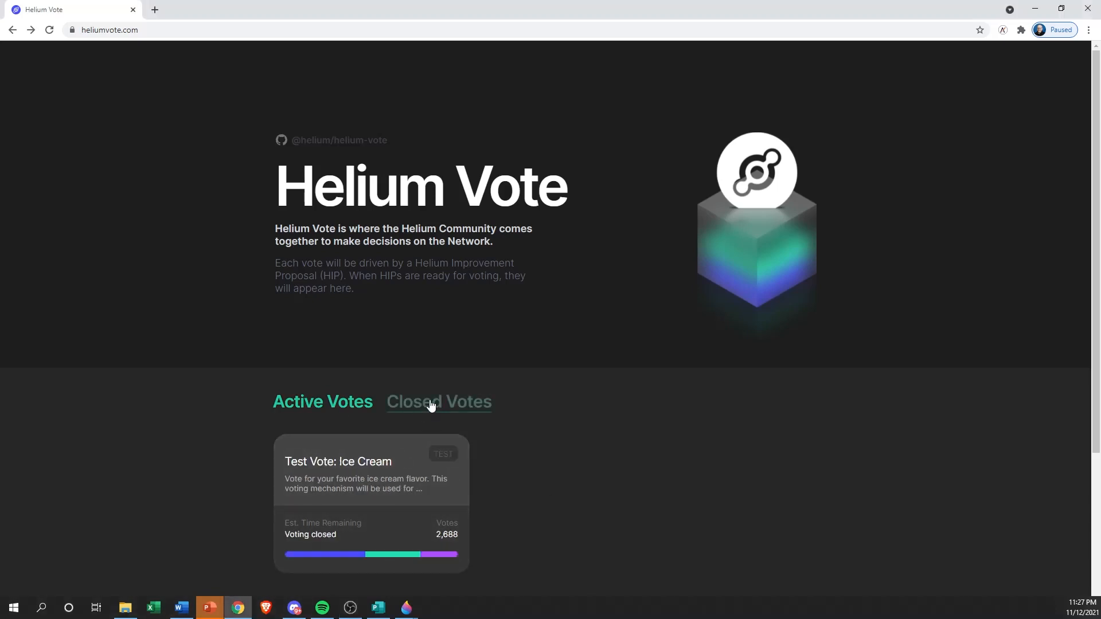
left_click(322, 400)
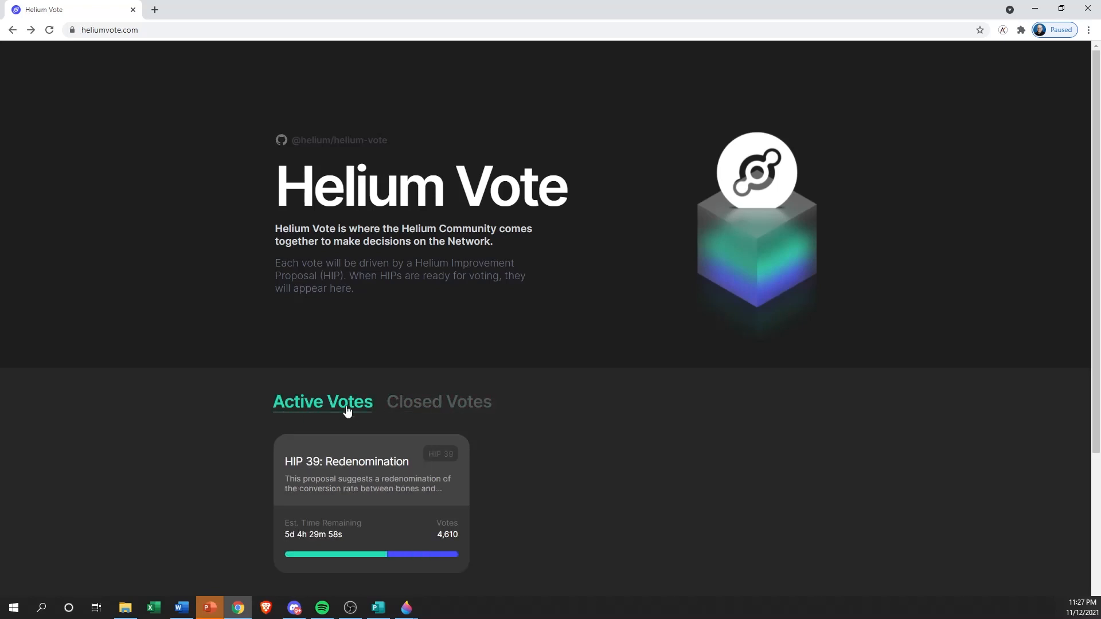
scroll("down", 3)
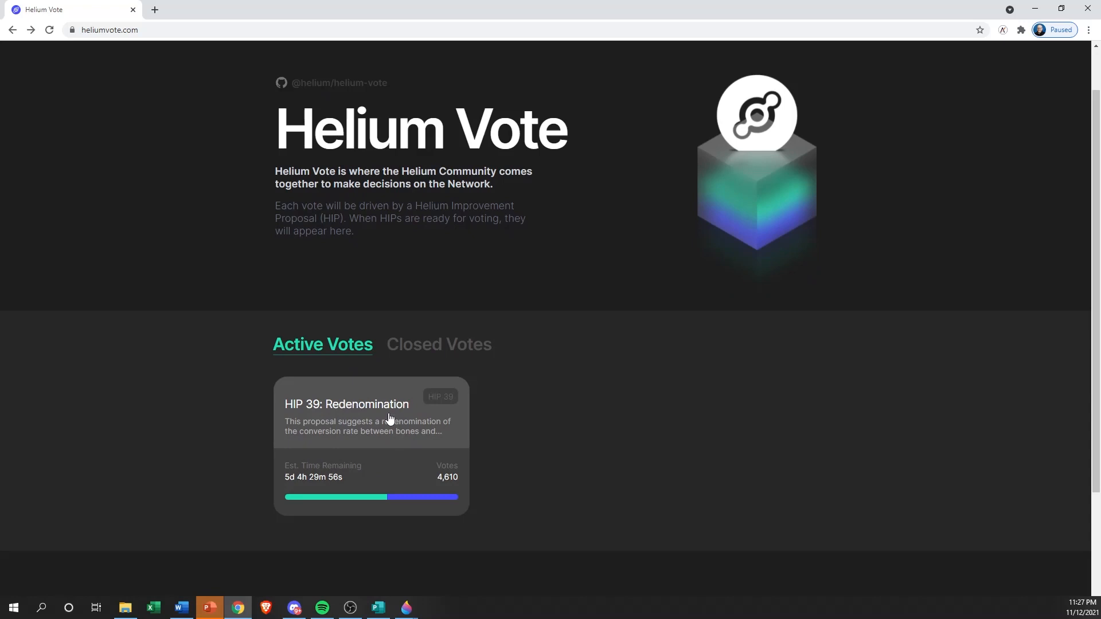
mouse_move(455, 450)
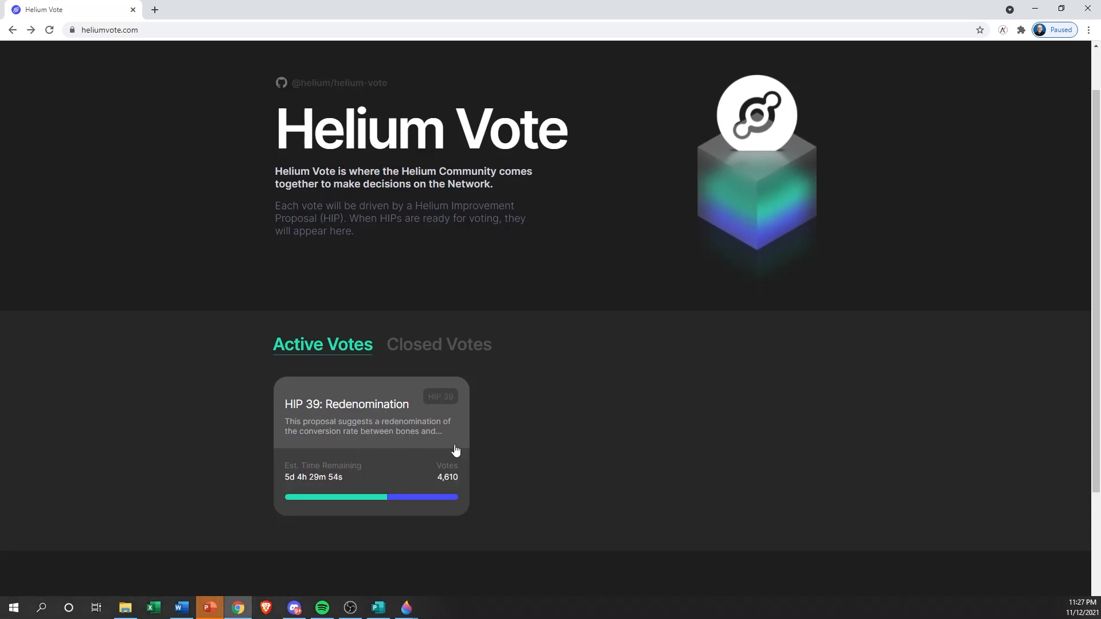
mouse_move(374, 443)
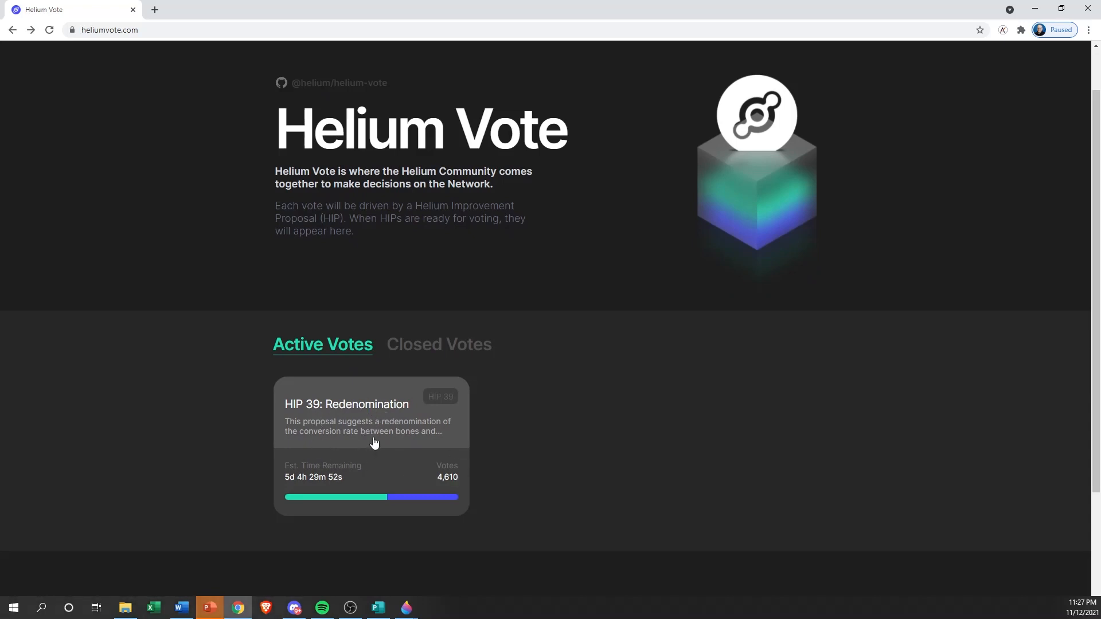
mouse_move(356, 484)
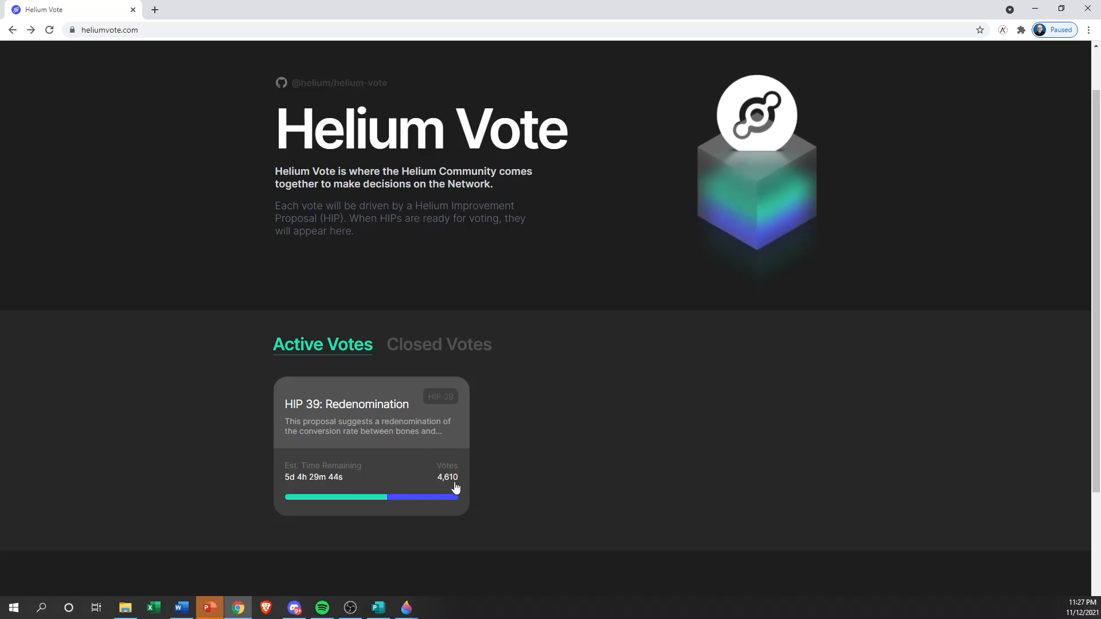
mouse_move(407, 488)
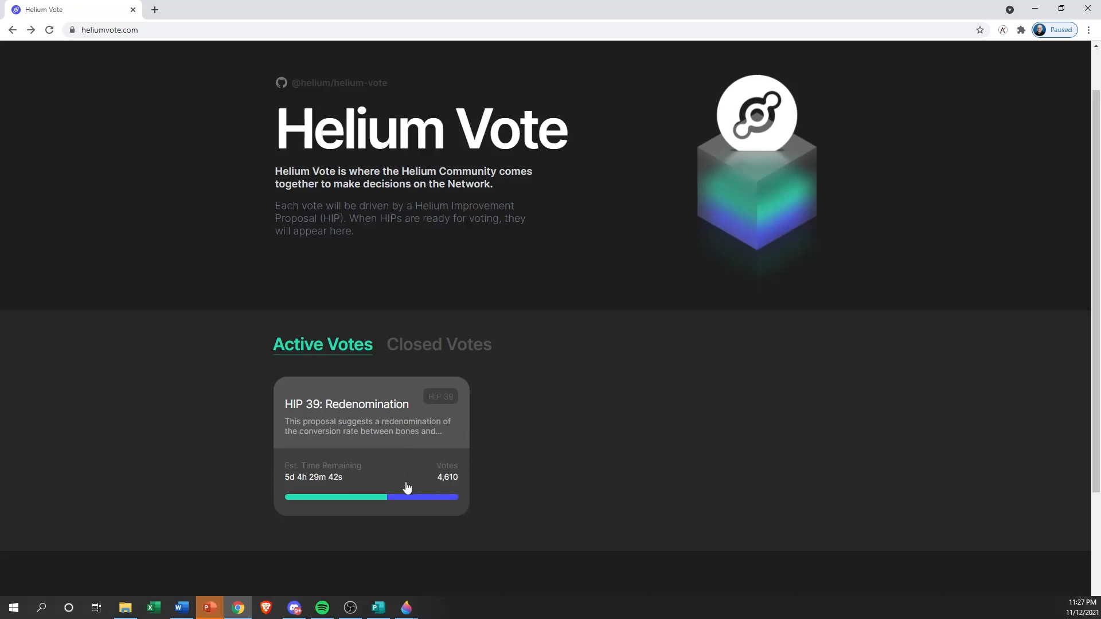
scroll("down", 3)
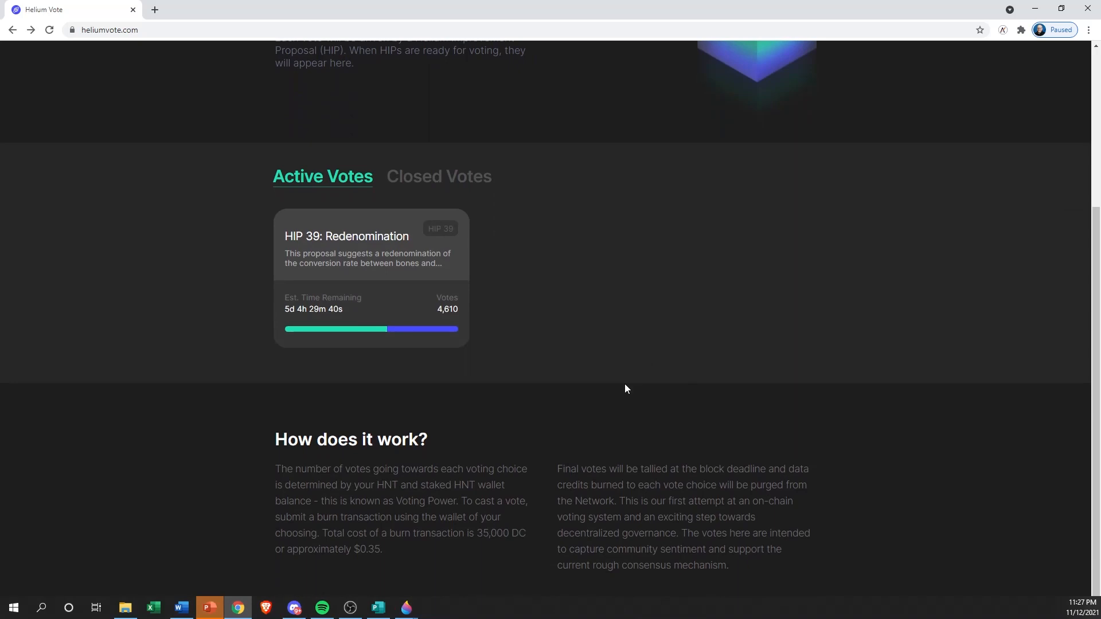
mouse_move(422, 547)
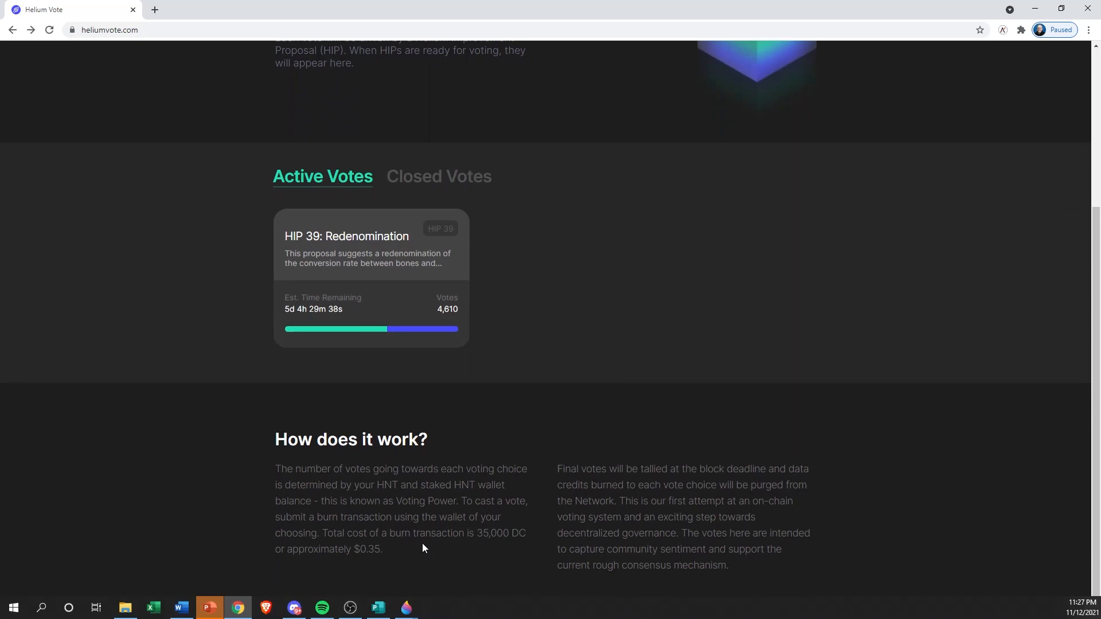
mouse_move(445, 544)
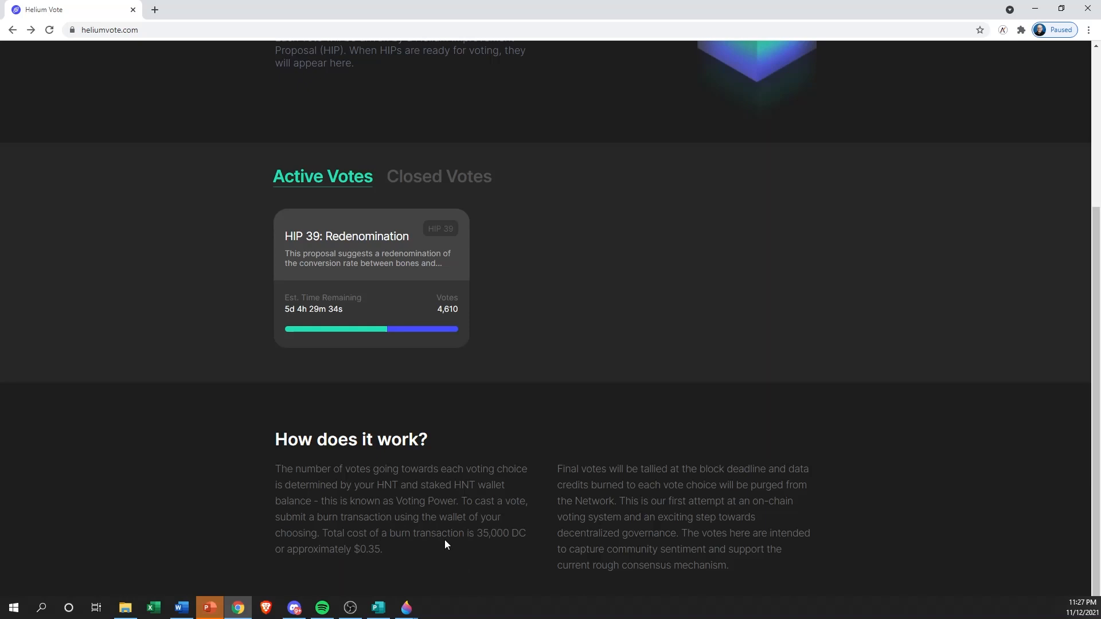
mouse_move(375, 561)
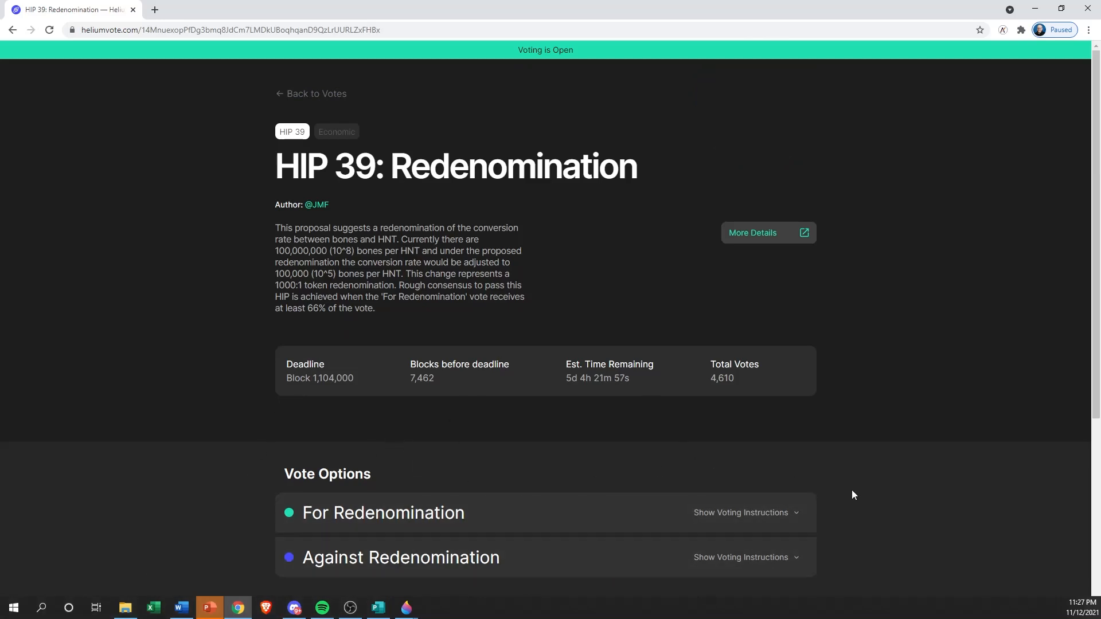
mouse_move(758, 522)
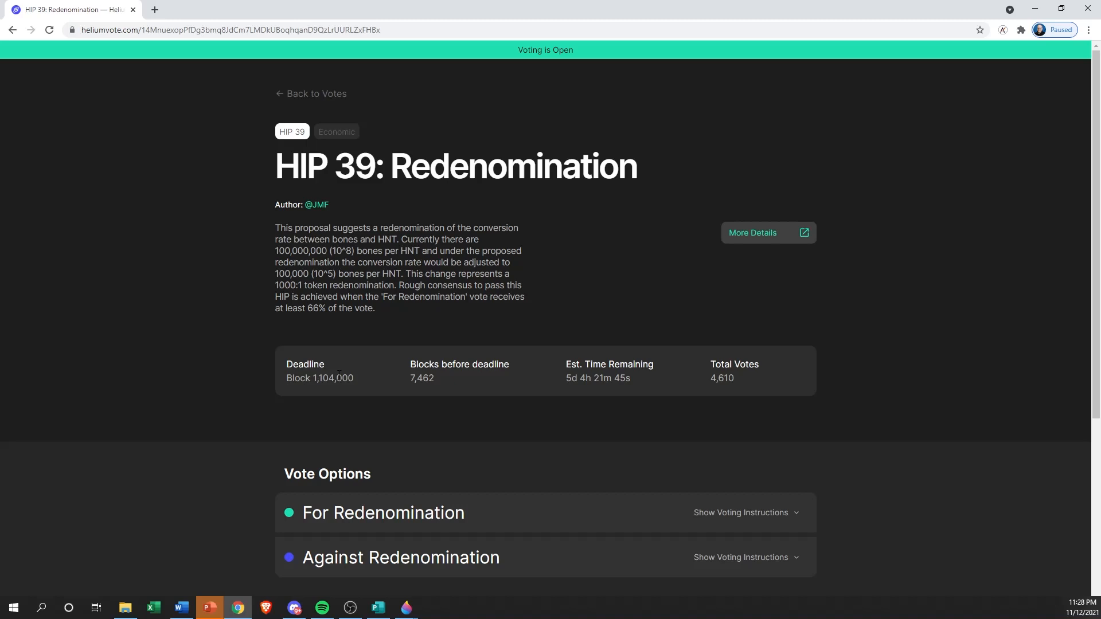
mouse_move(472, 386)
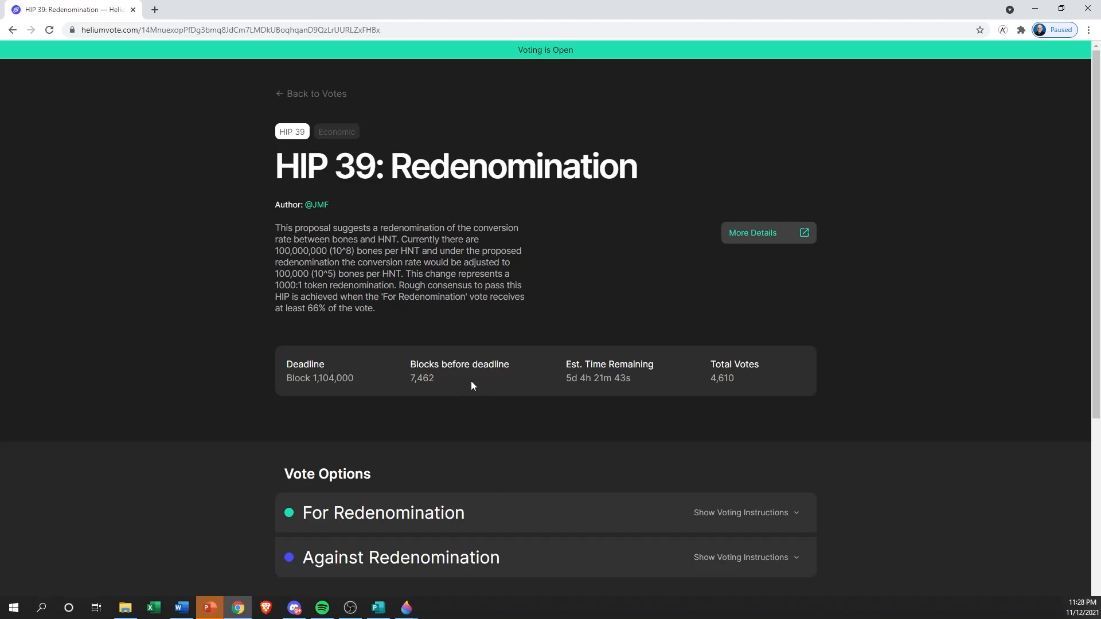
mouse_move(528, 376)
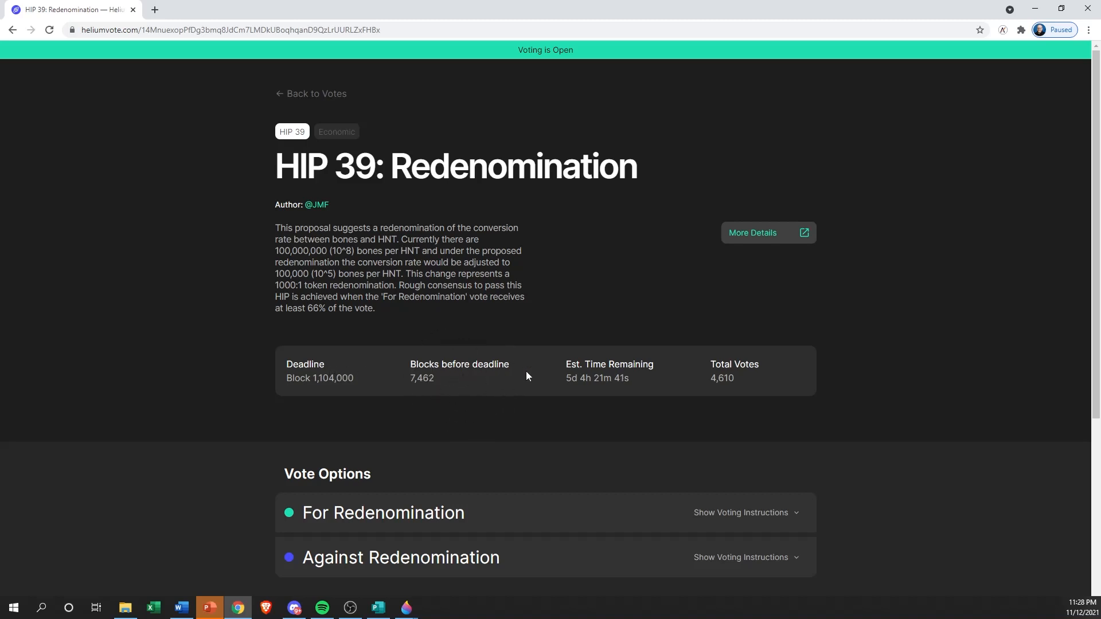
mouse_move(637, 381)
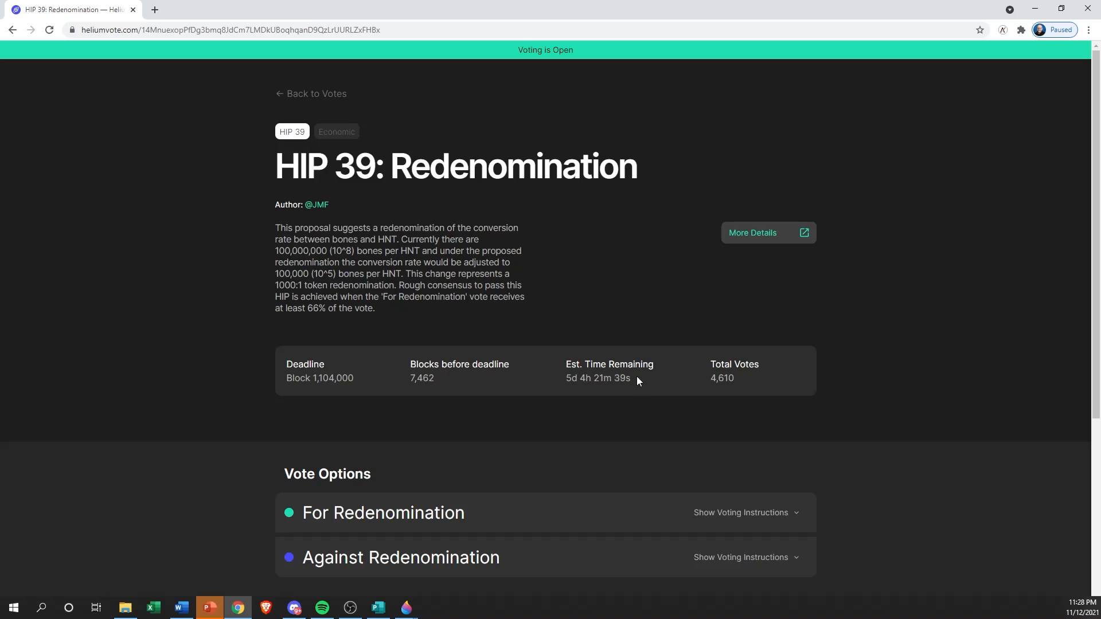
mouse_move(640, 378)
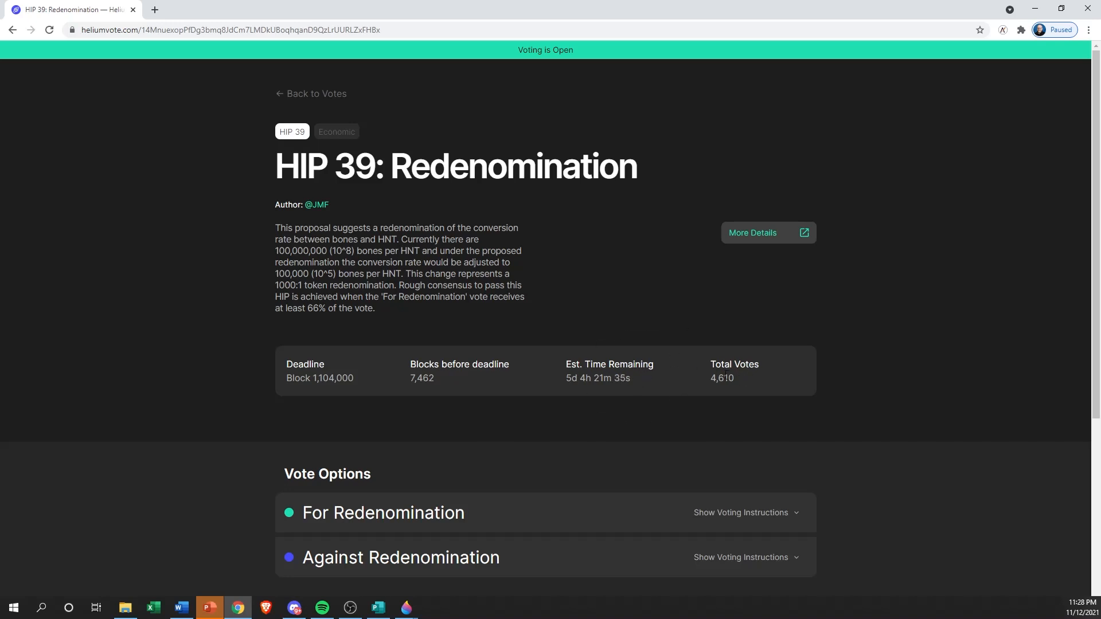
mouse_move(775, 389)
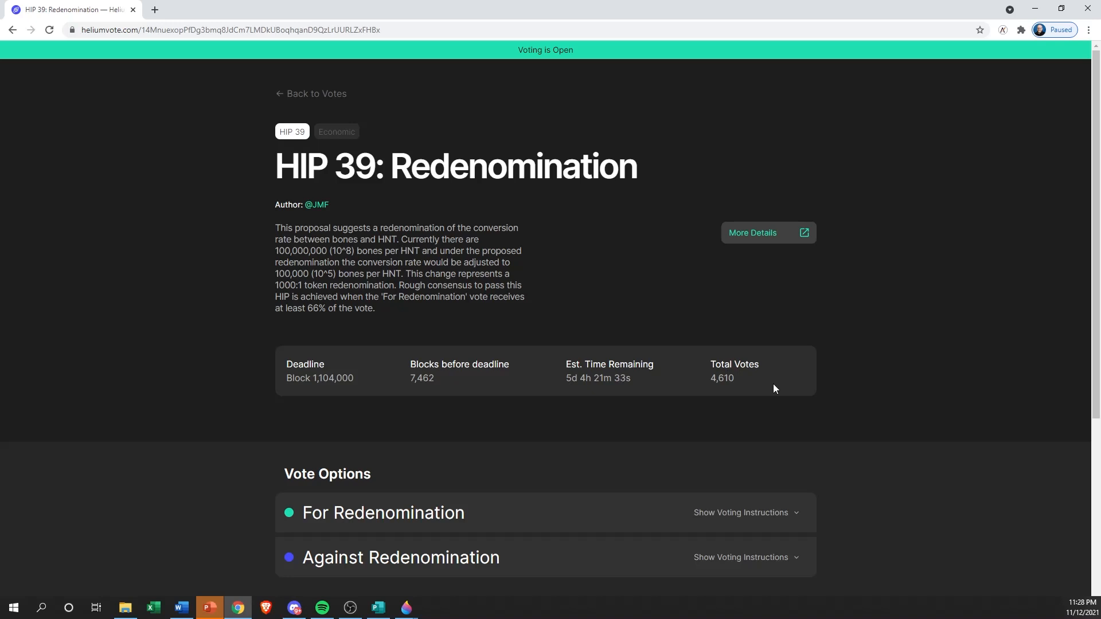
mouse_move(785, 385)
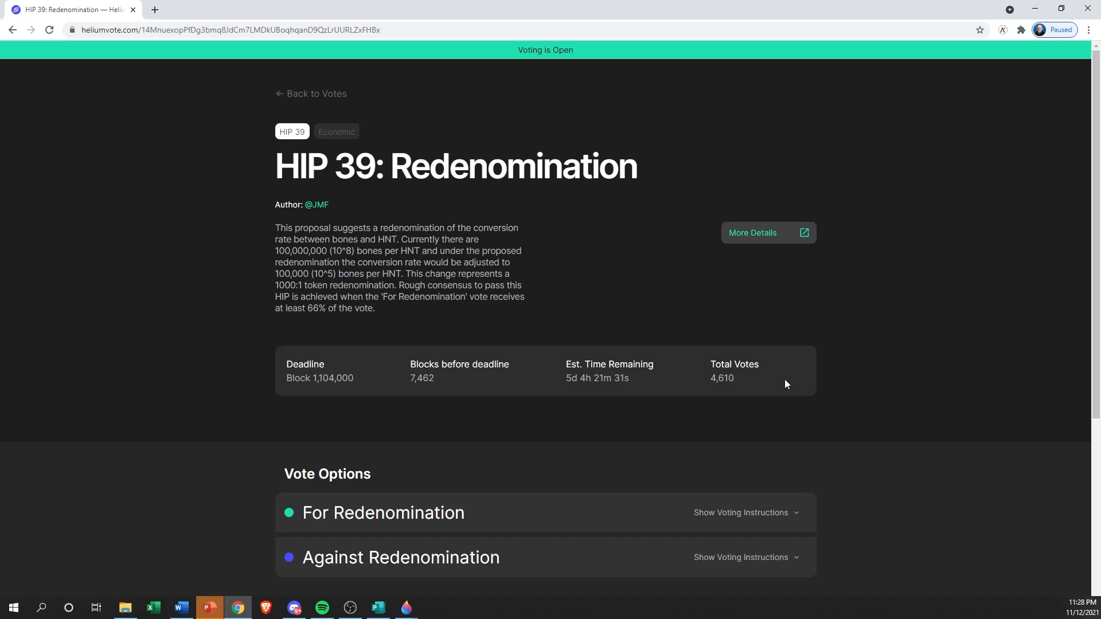
mouse_move(769, 307)
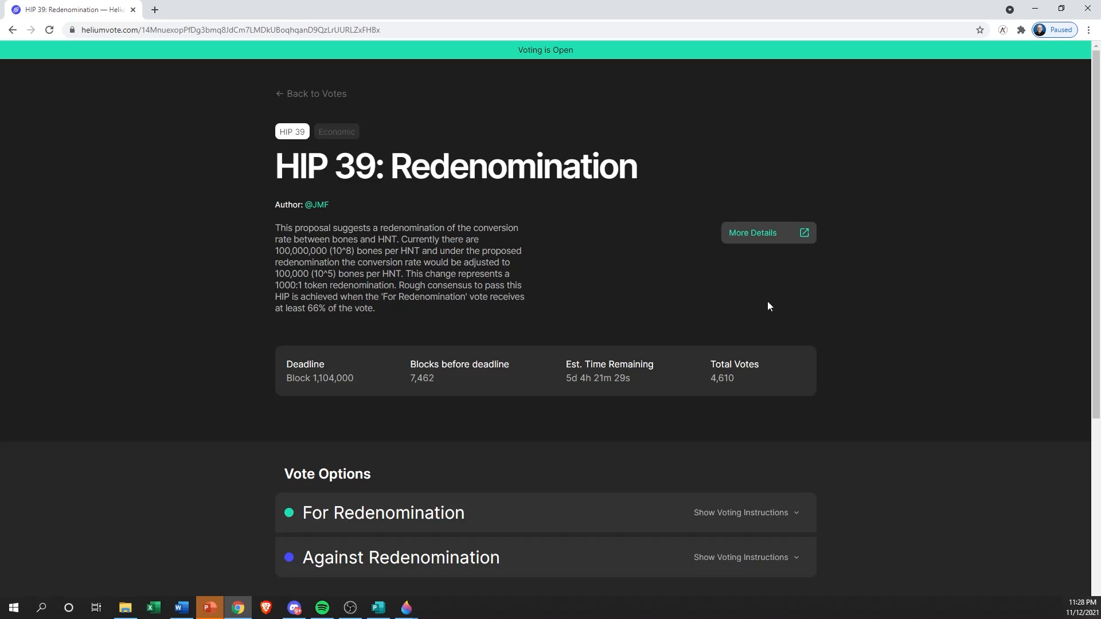
mouse_move(752, 232)
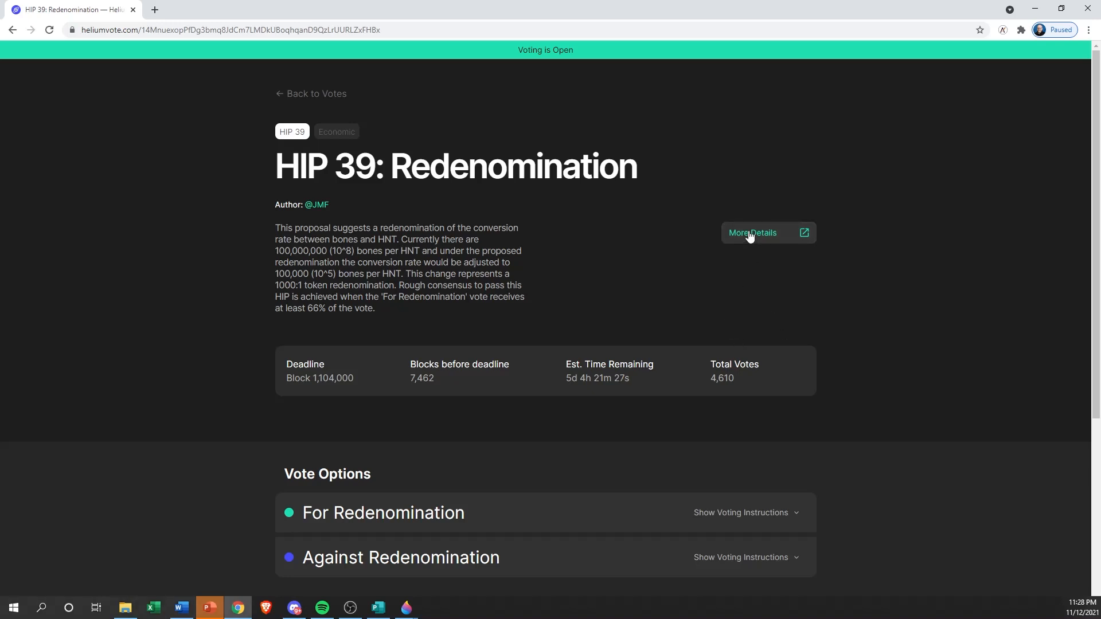
left_click(752, 232)
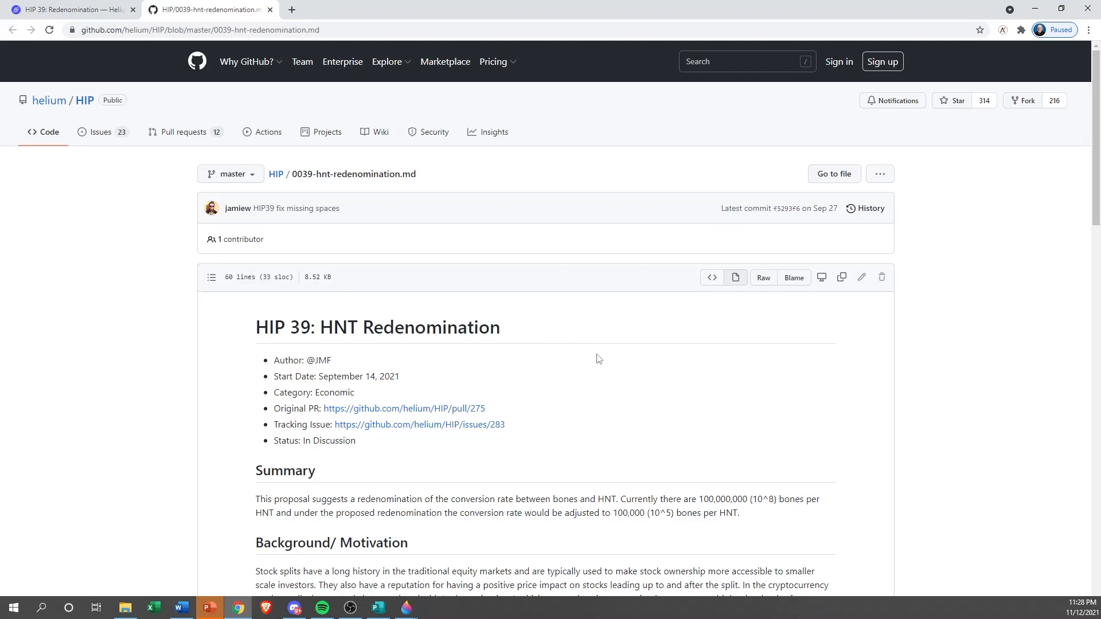
- Scroll through the HIP 39 Summary, Stakeholders and Detailed Explanation sections on GitHub
scroll("down", 3)
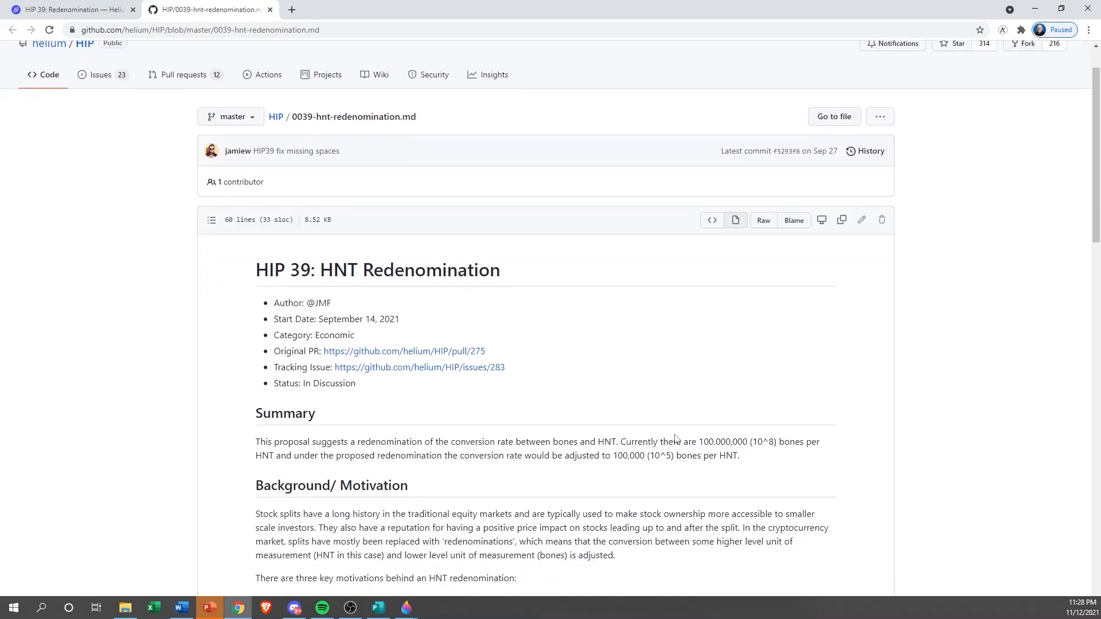
scroll("down", 3)
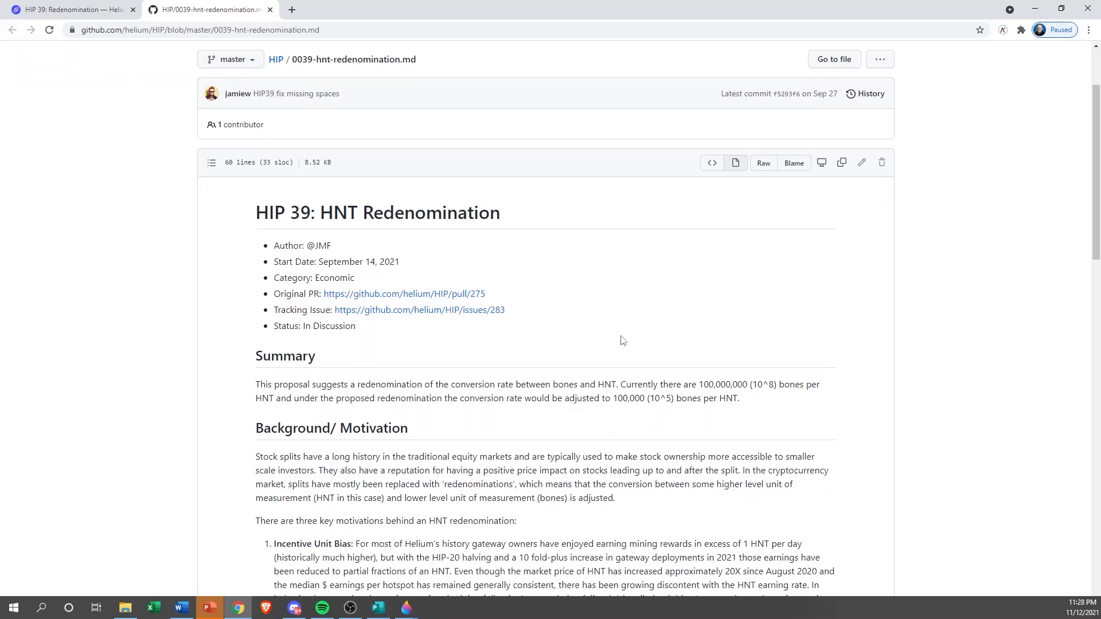
scroll("down", 3)
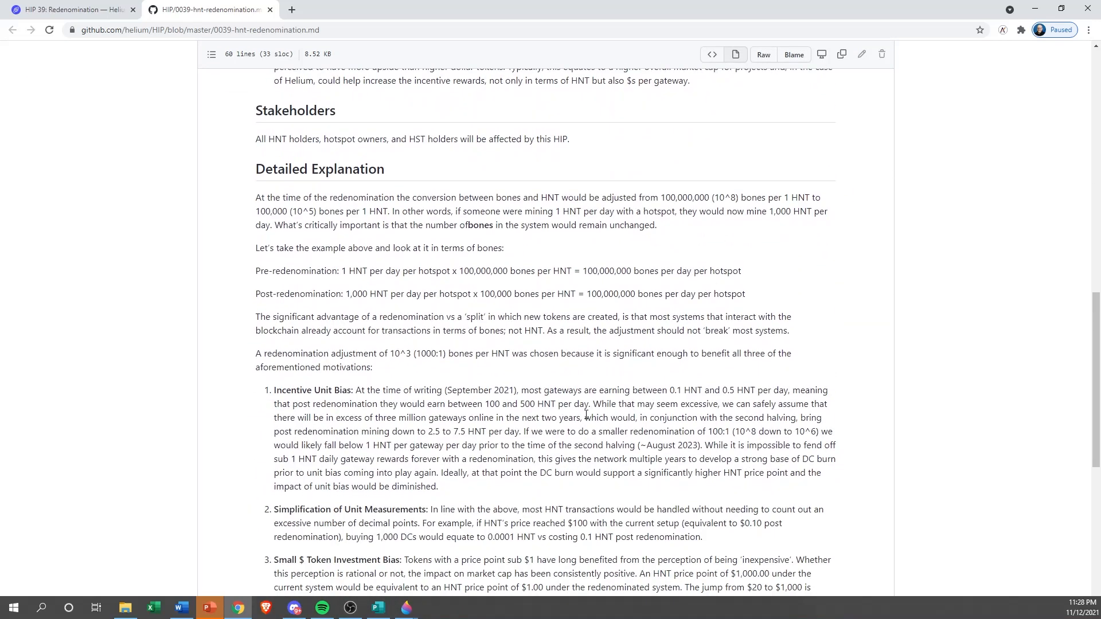
scroll("down", 3)
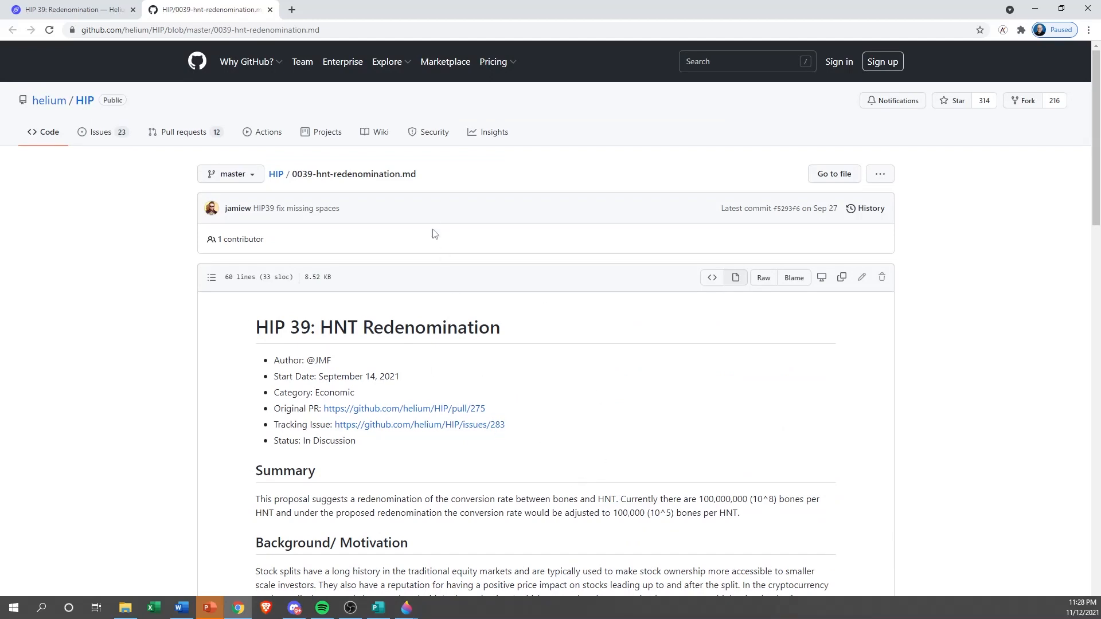
mouse_move(504, 526)
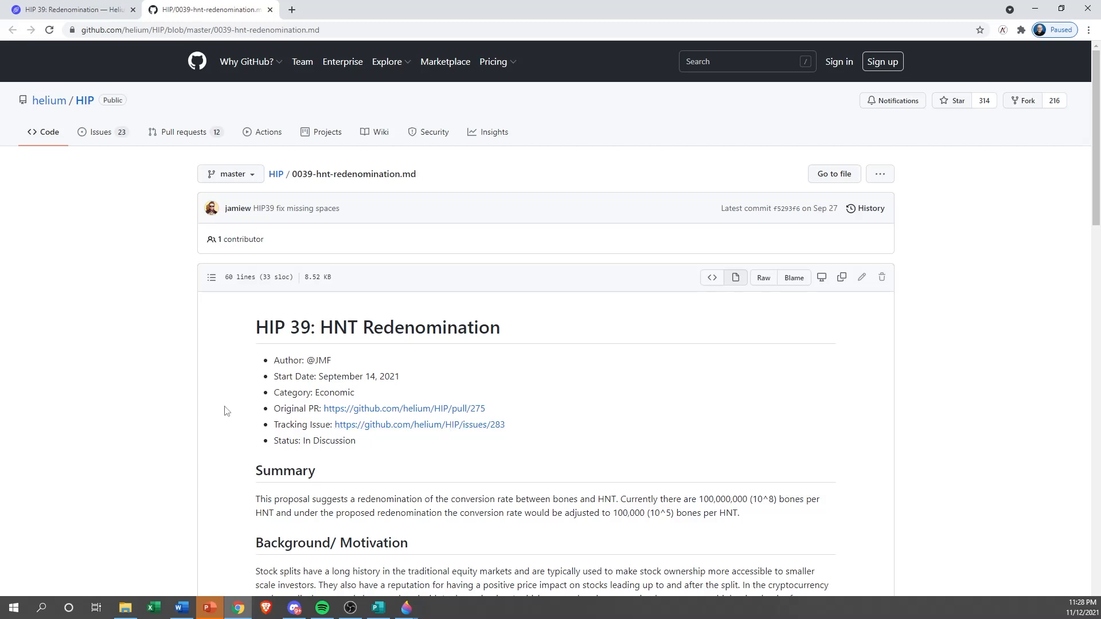
mouse_move(586, 410)
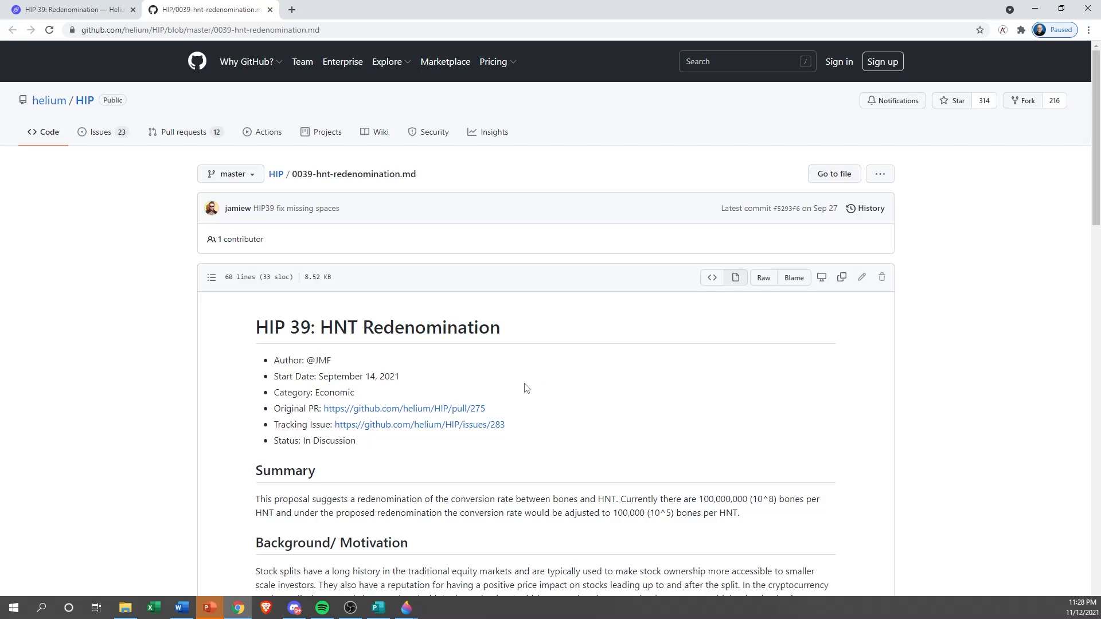
mouse_move(547, 397)
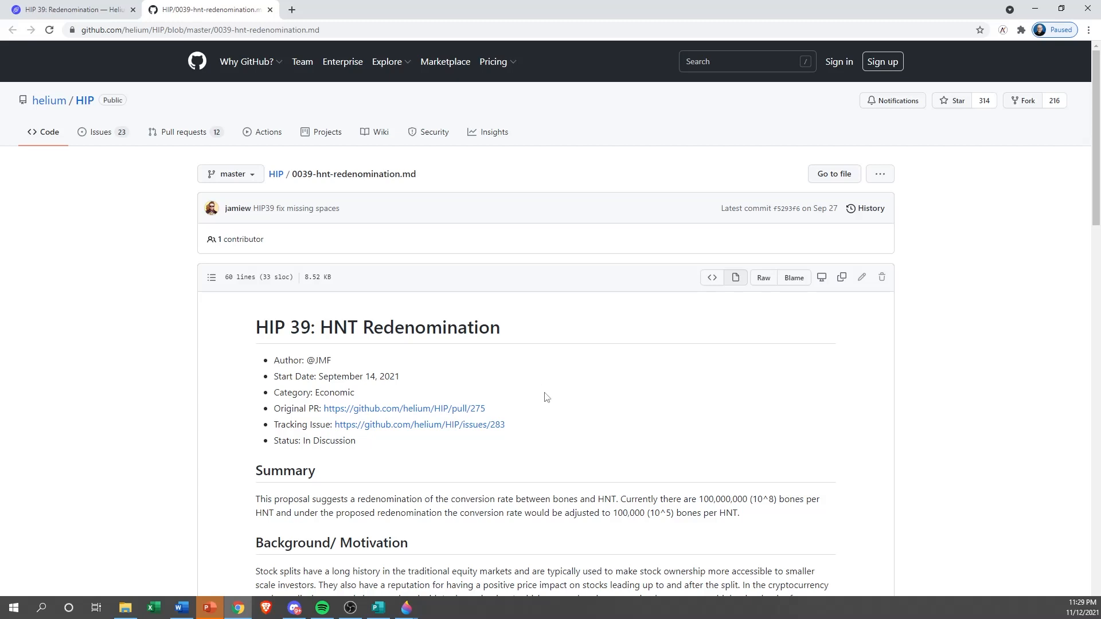
mouse_move(414, 453)
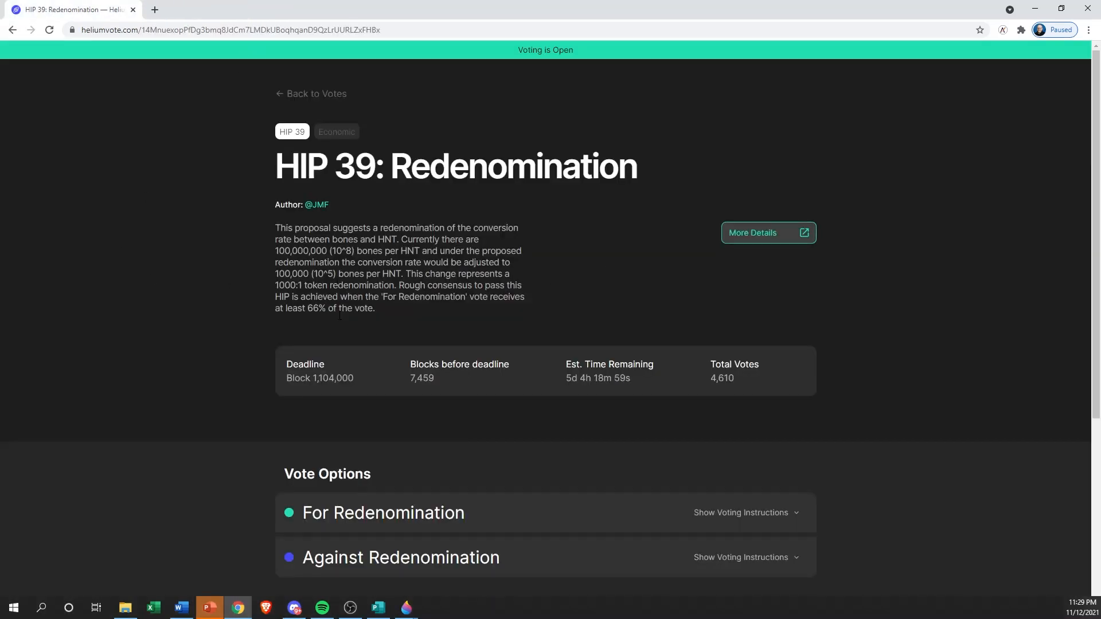
- Scroll down HIP 39 to expand For Redenomination's QR code and CLI command
scroll("down", 3)
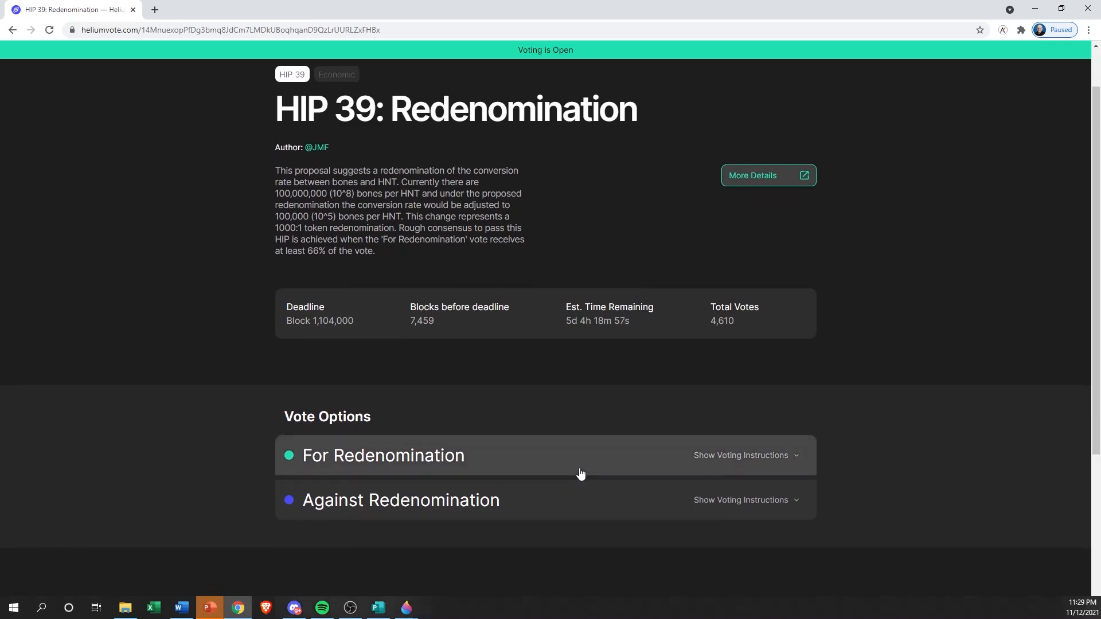
scroll("down", 3)
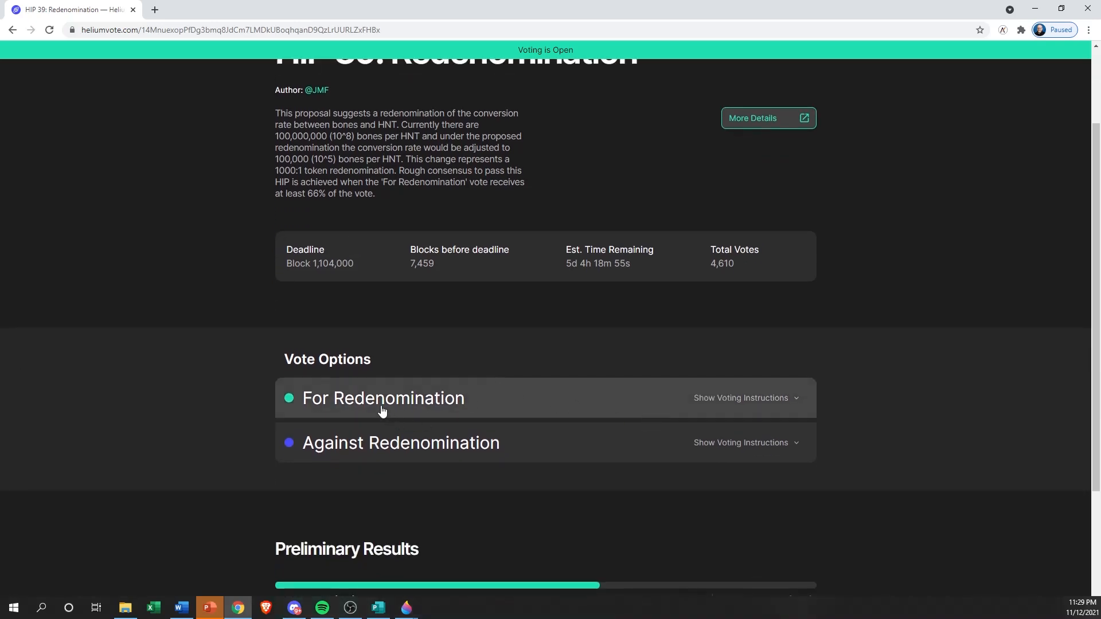
mouse_move(337, 401)
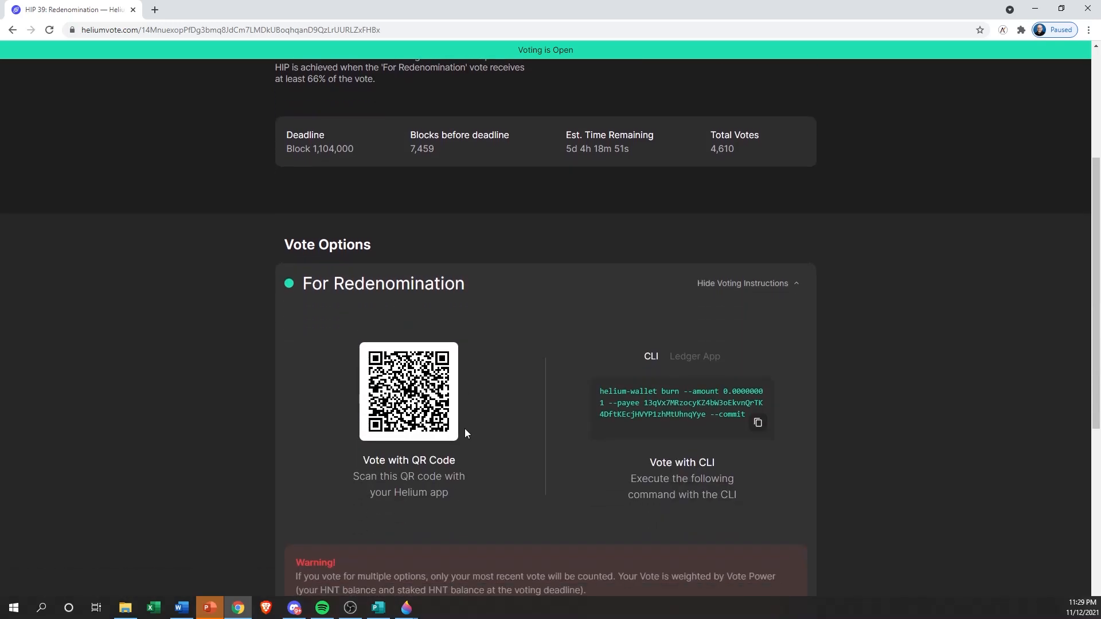
scroll("down", 3)
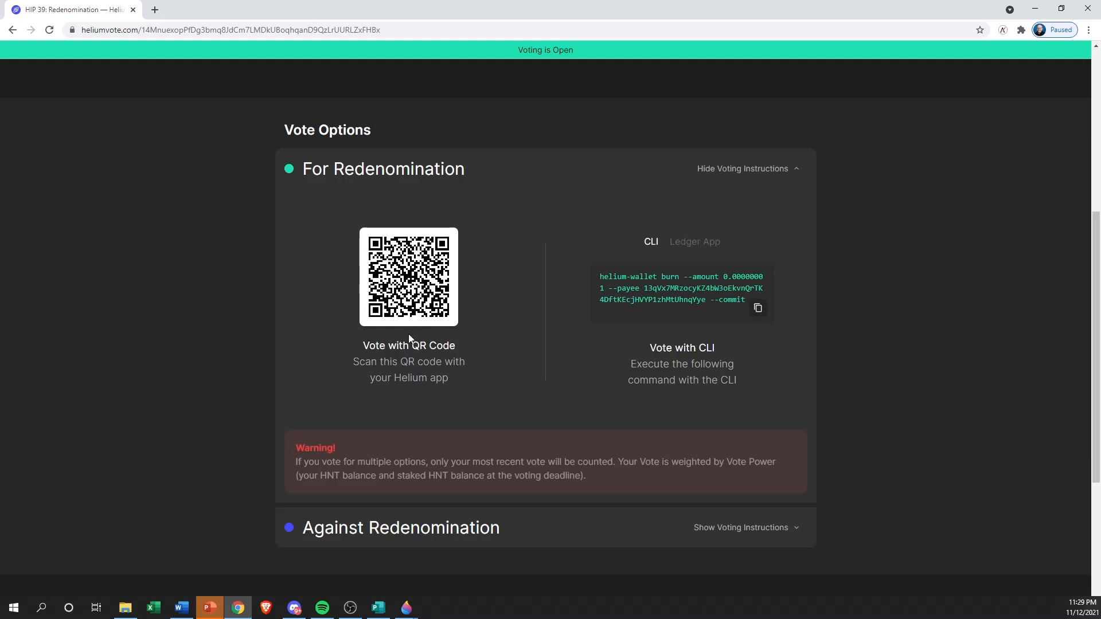
mouse_move(667, 384)
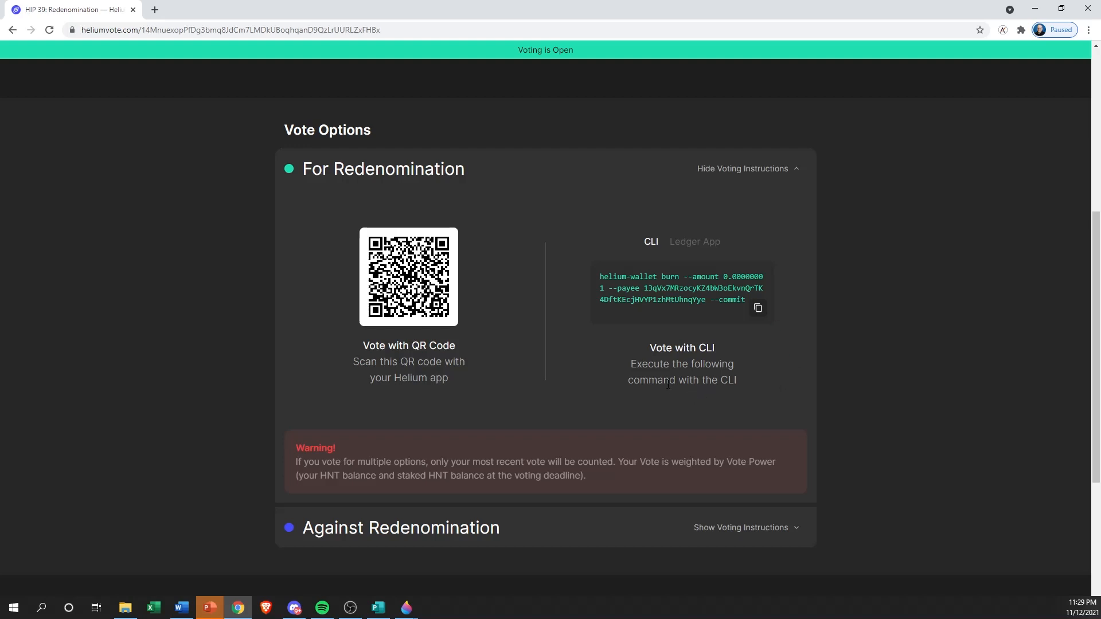
mouse_move(672, 400)
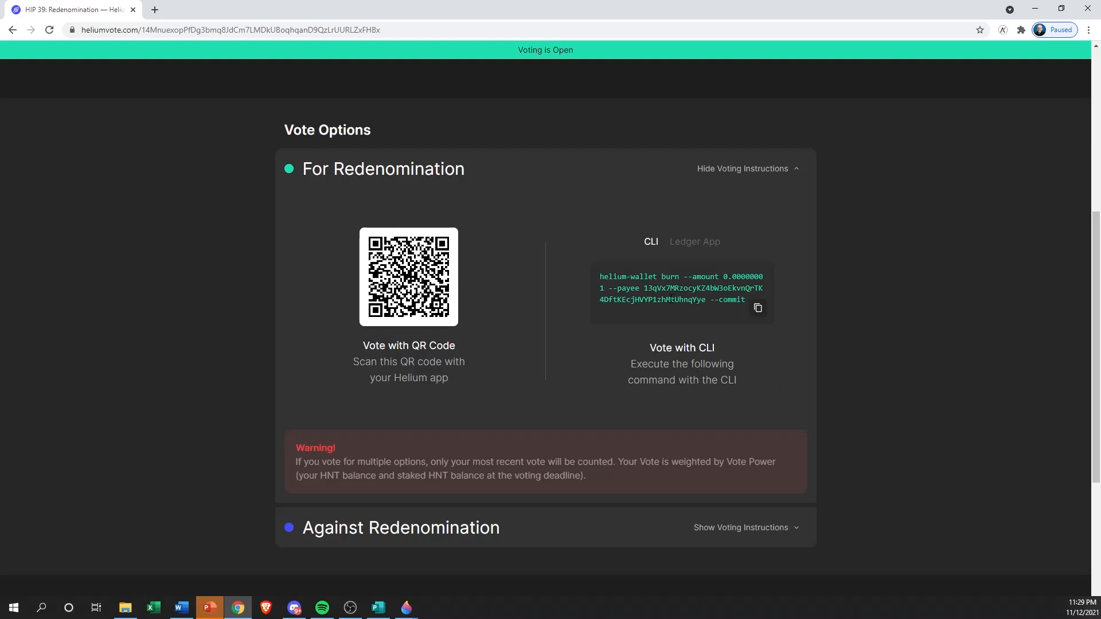
- Swap to the Against Redenomination instructions showing their own QR code and CLI command
scroll("down", 3)
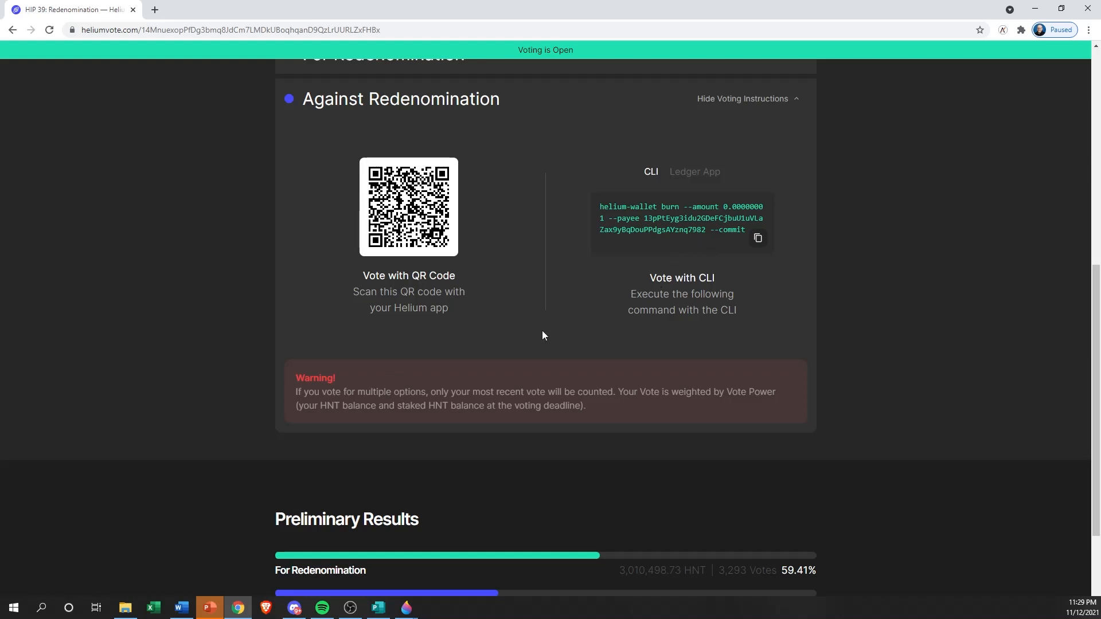
scroll("up", 3)
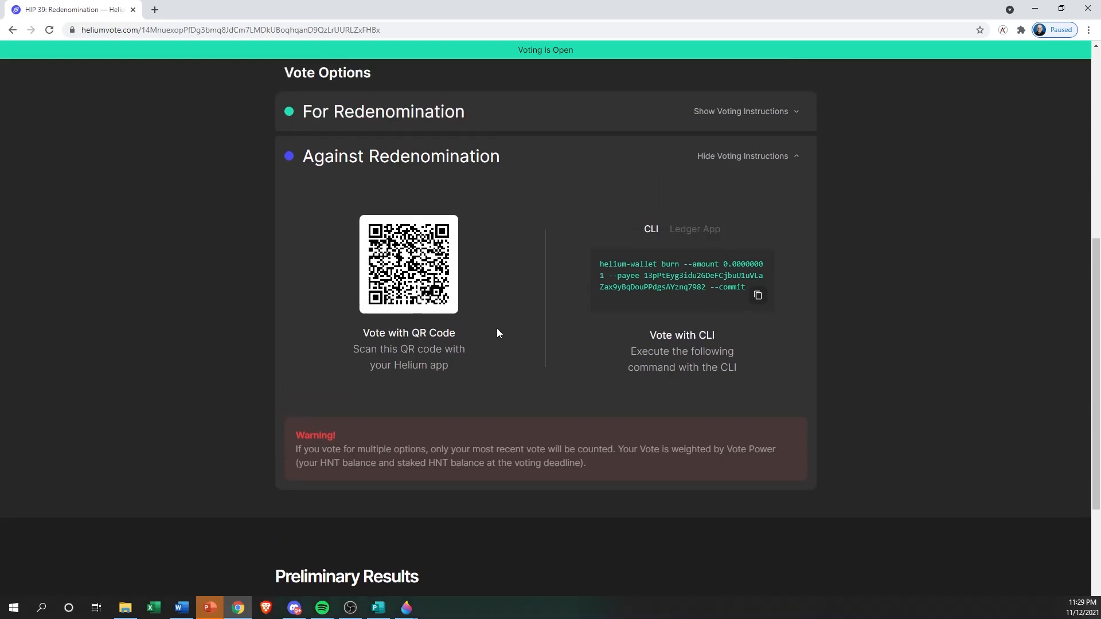
mouse_move(455, 165)
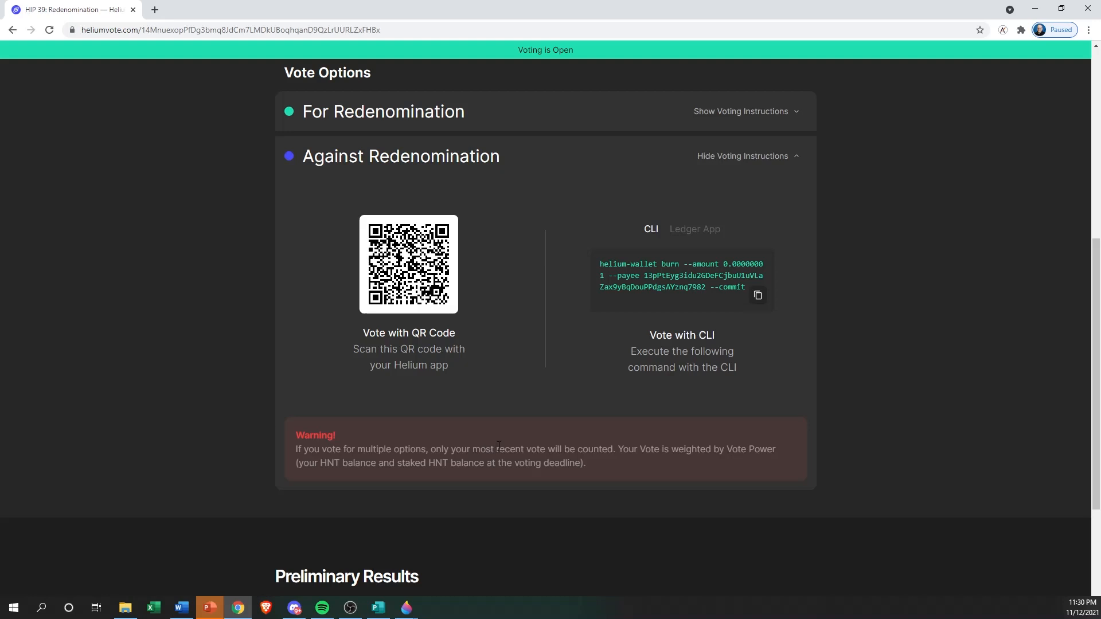
mouse_move(327, 427)
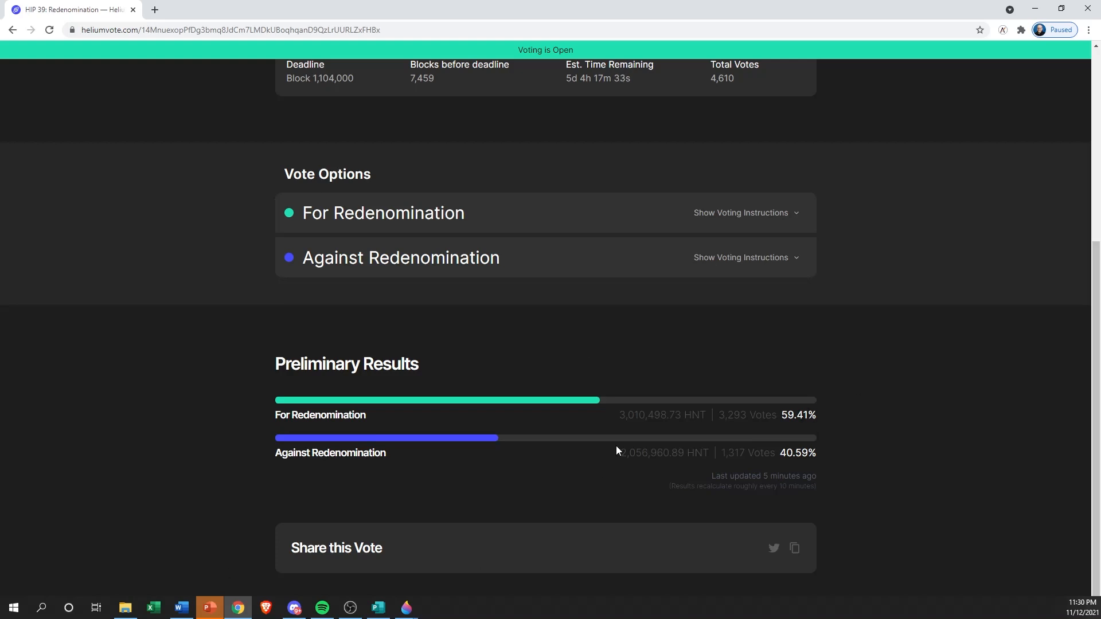
mouse_move(933, 343)
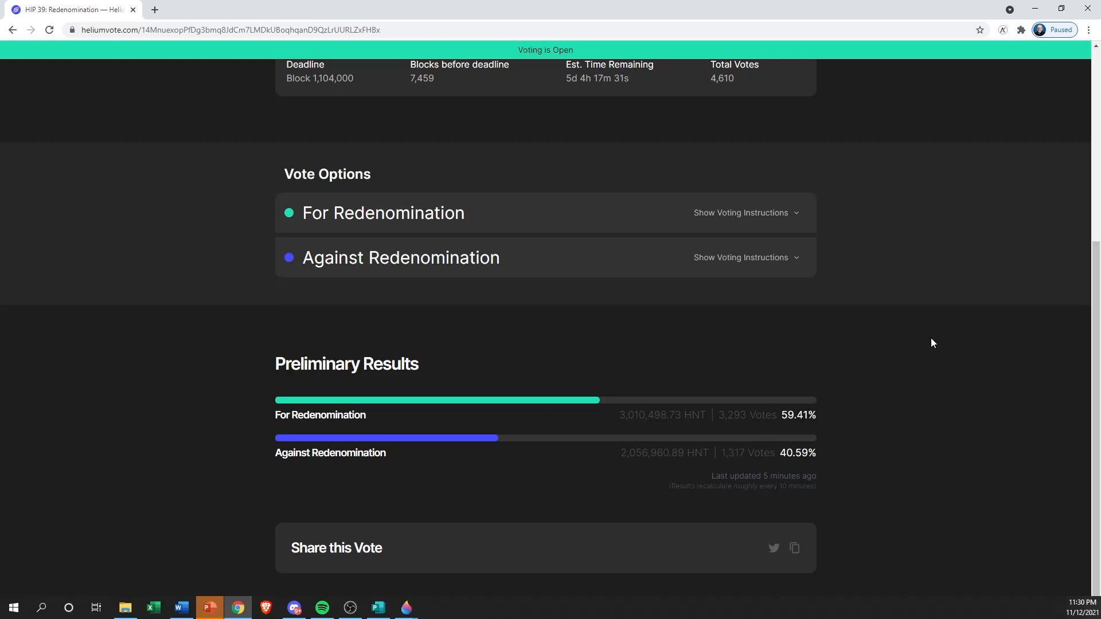
mouse_move(461, 382)
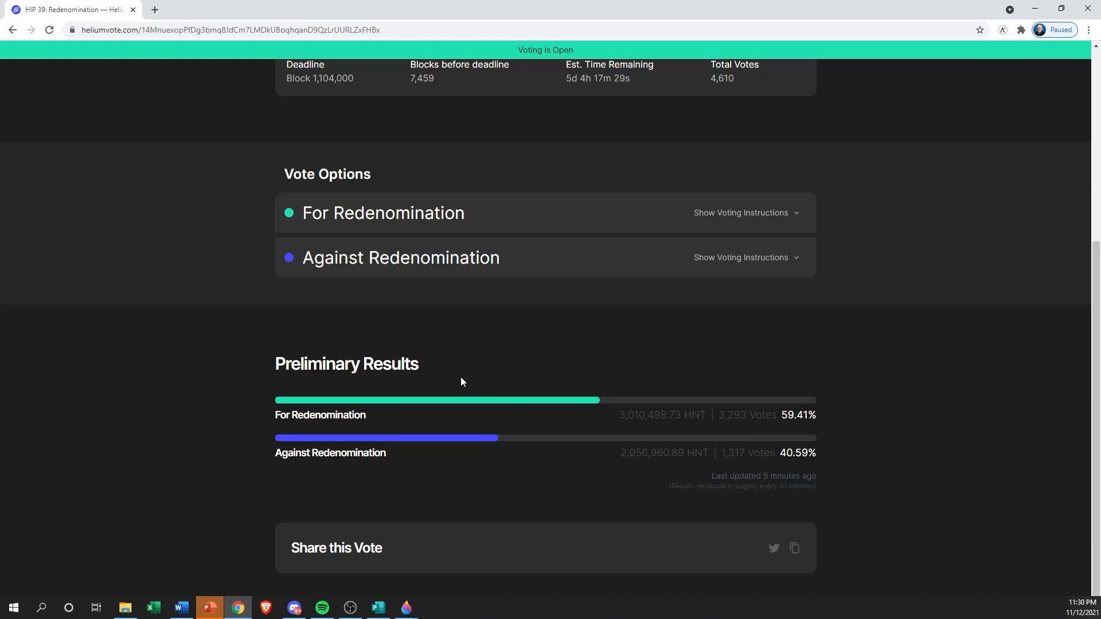
mouse_move(137, 482)
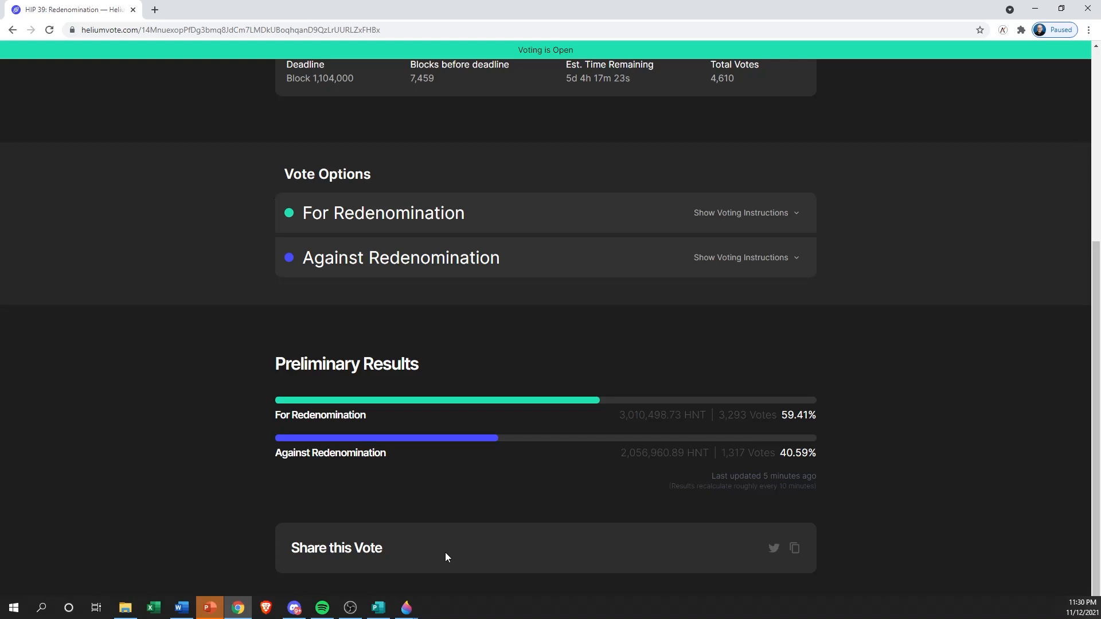
mouse_move(813, 548)
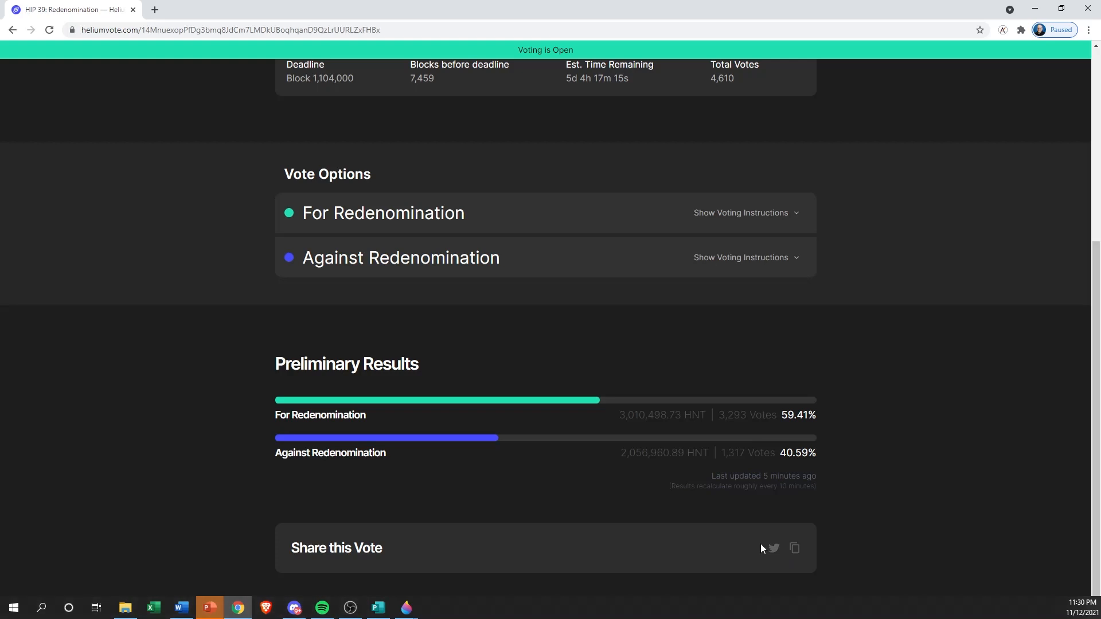
- Scroll back to the top after viewing results: For 59.41%, Against 40.59%
scroll("up", 3)
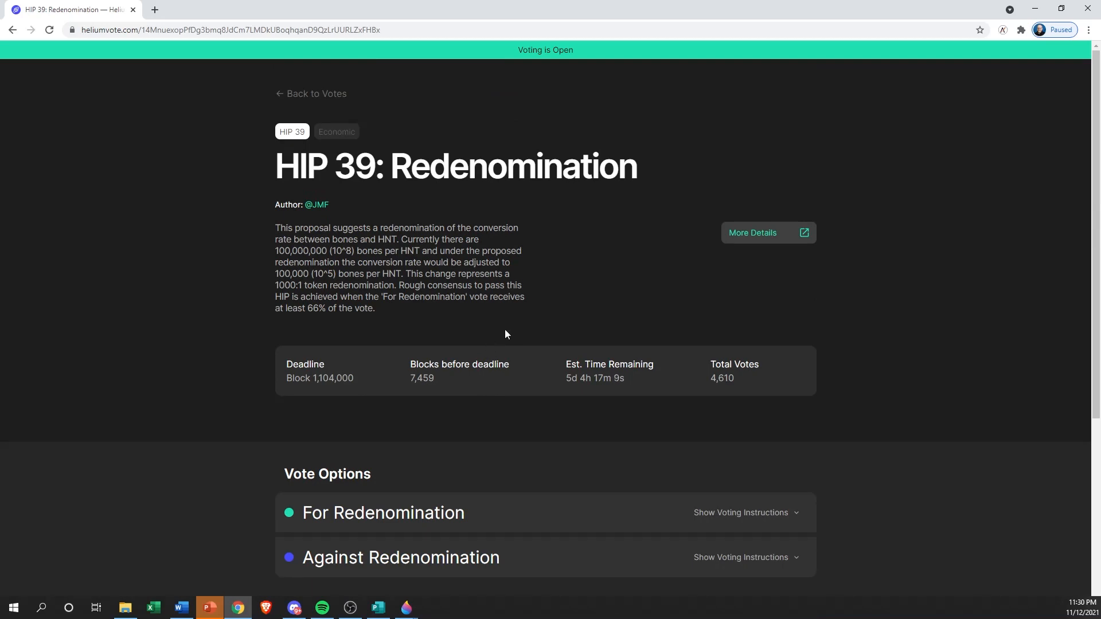
mouse_move(592, 294)
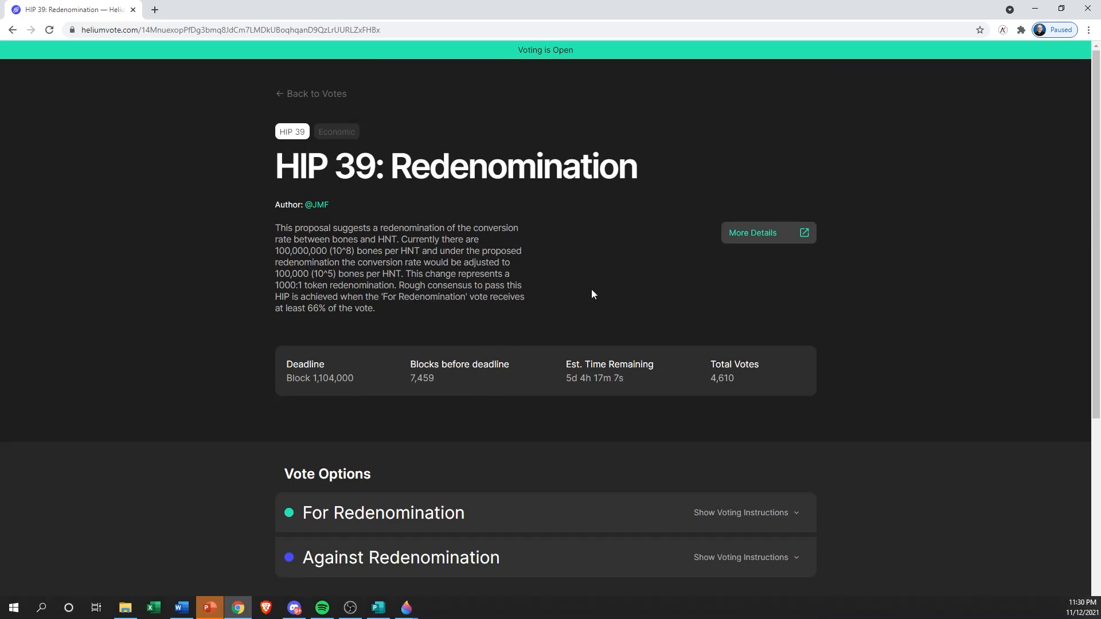
mouse_move(547, 316)
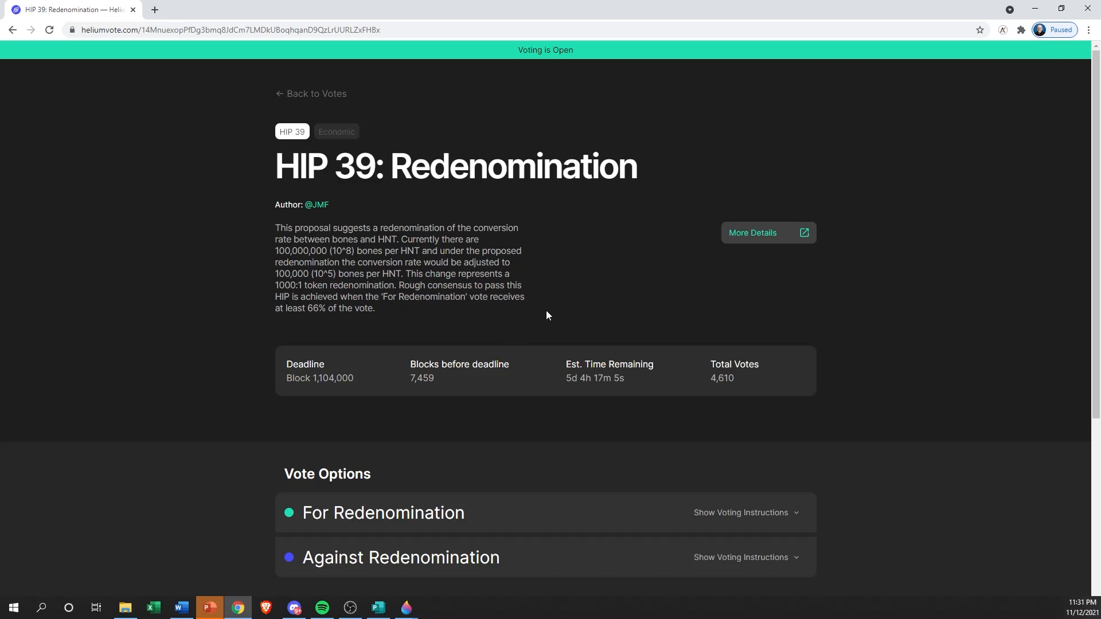
mouse_move(538, 310)
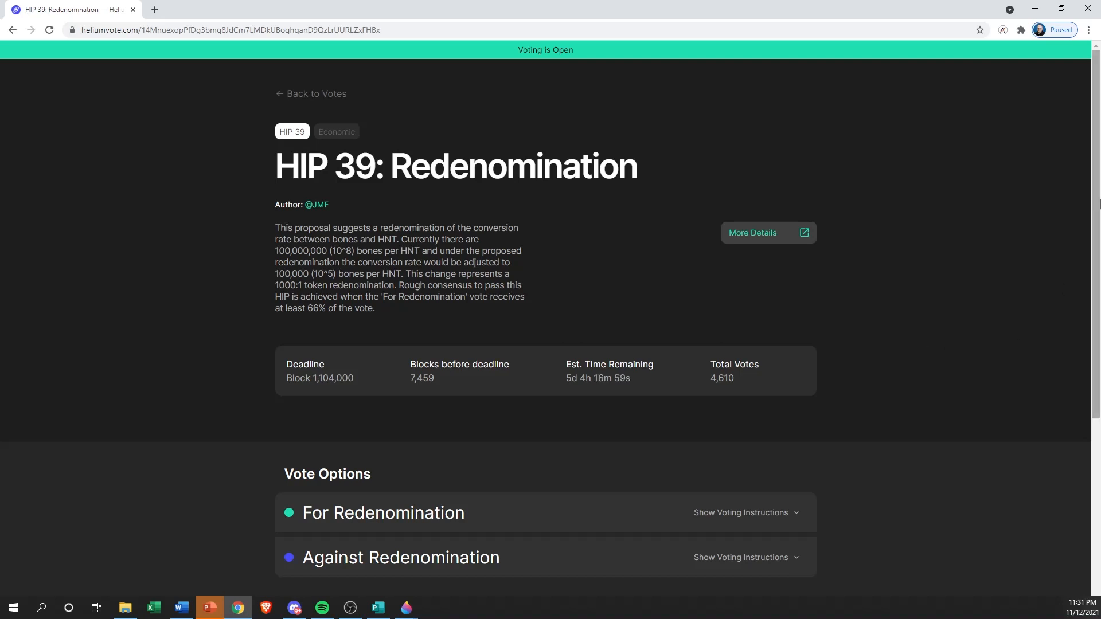
scroll("down", 3)
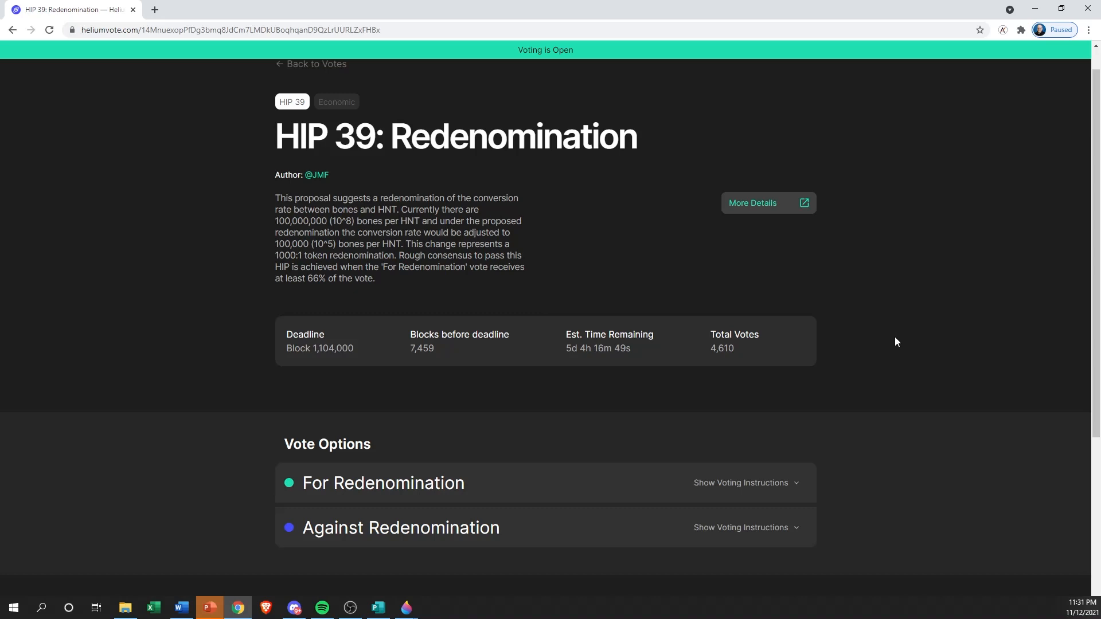
scroll("down", 3)
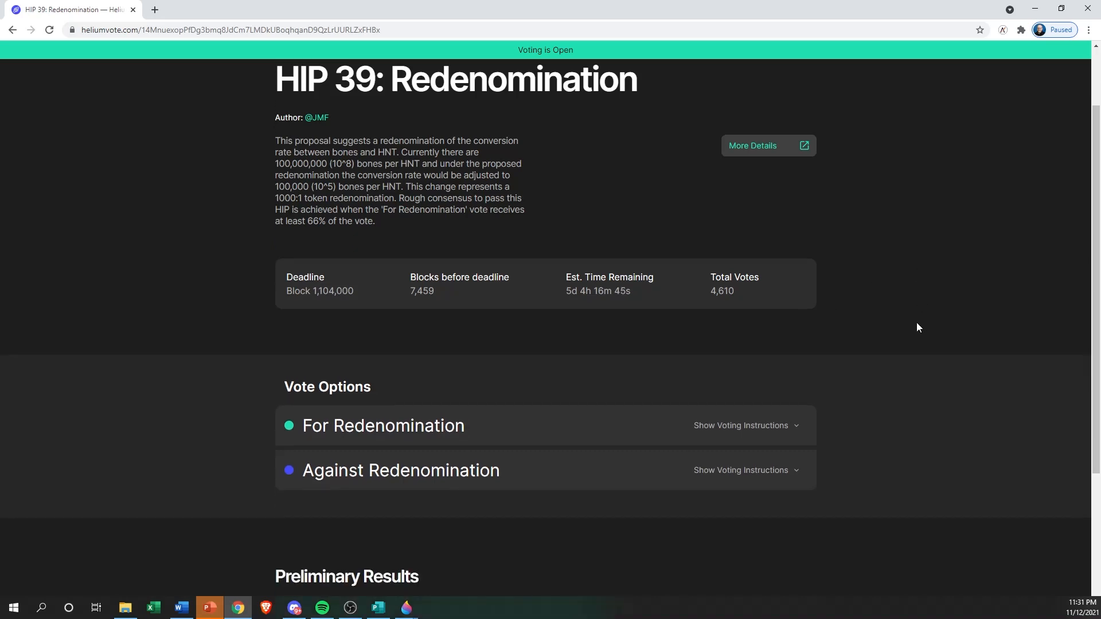
scroll("down", 3)
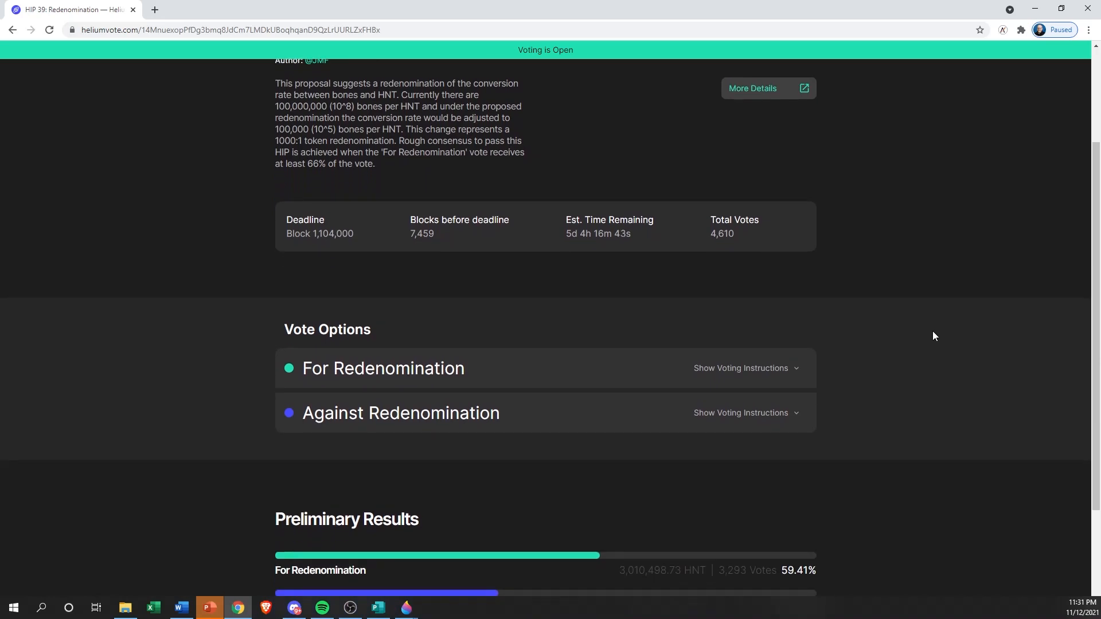
mouse_move(904, 341)
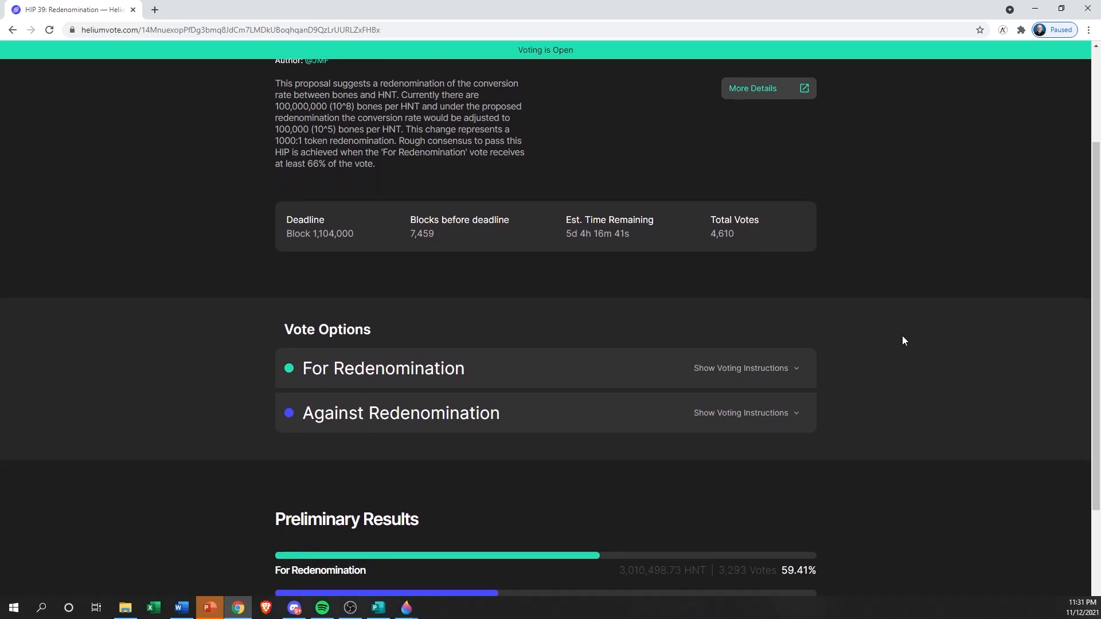